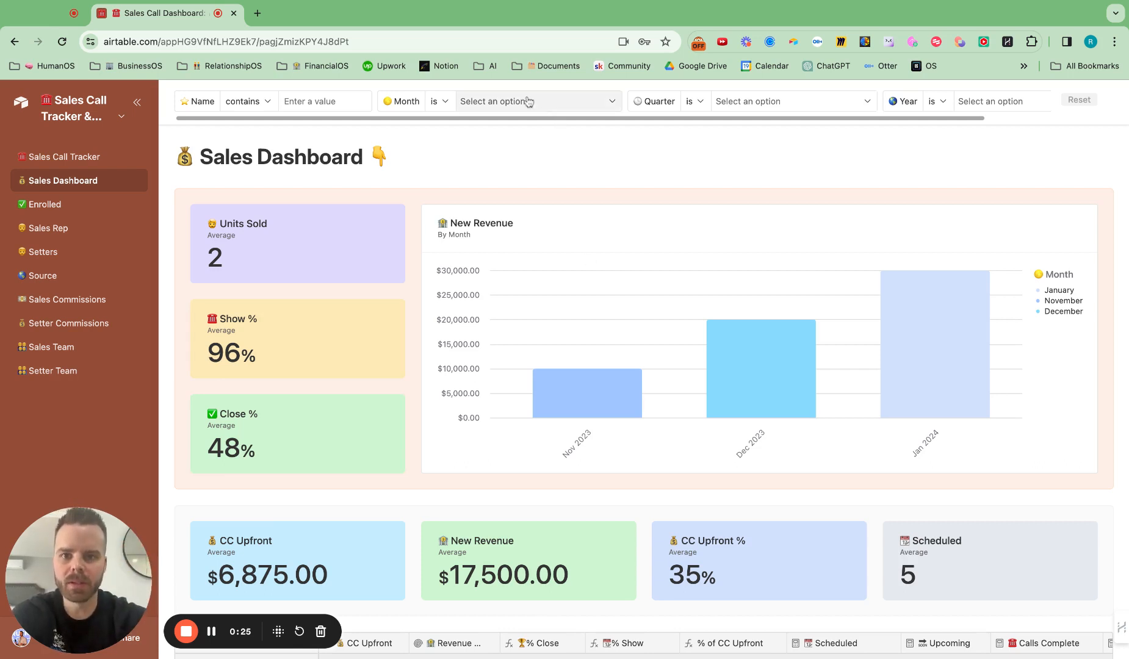
# Step: Filter the dashboard to December 2023, review that month's record, then clear the month filter
pyautogui.click(536, 102)
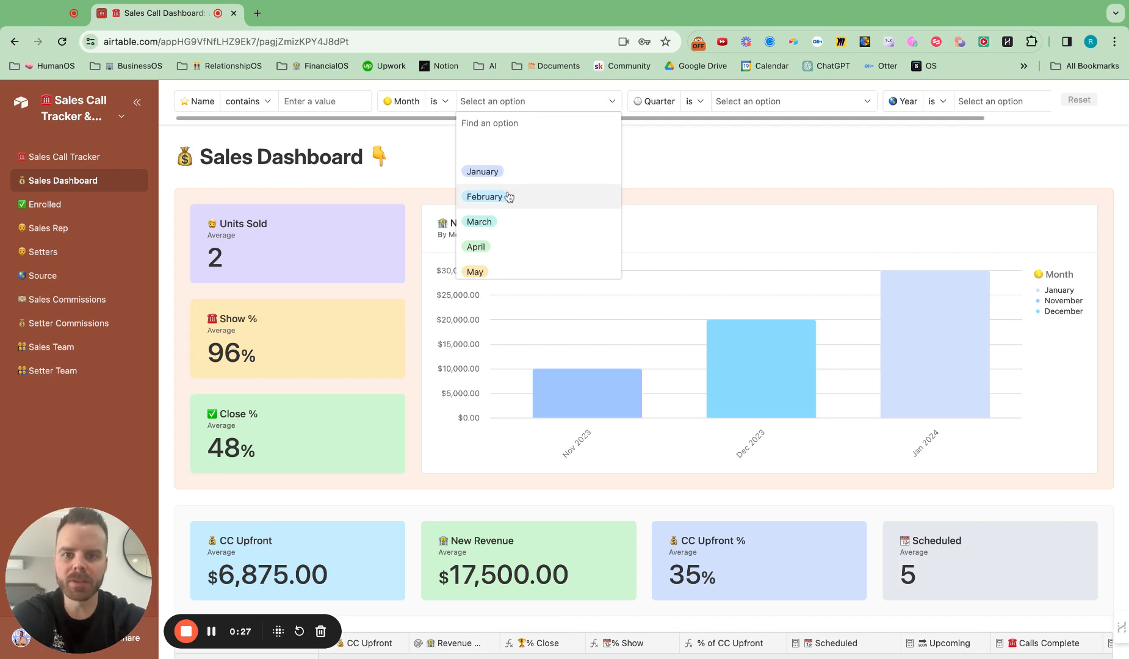
pyautogui.scroll(-3)
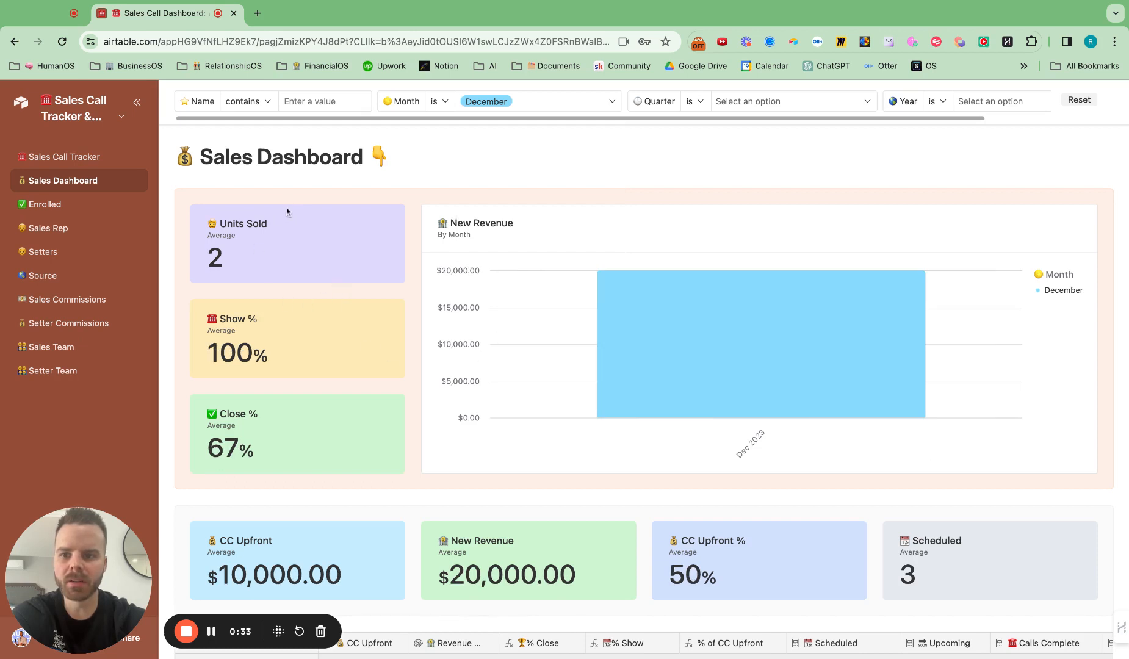
pyautogui.scroll(-3)
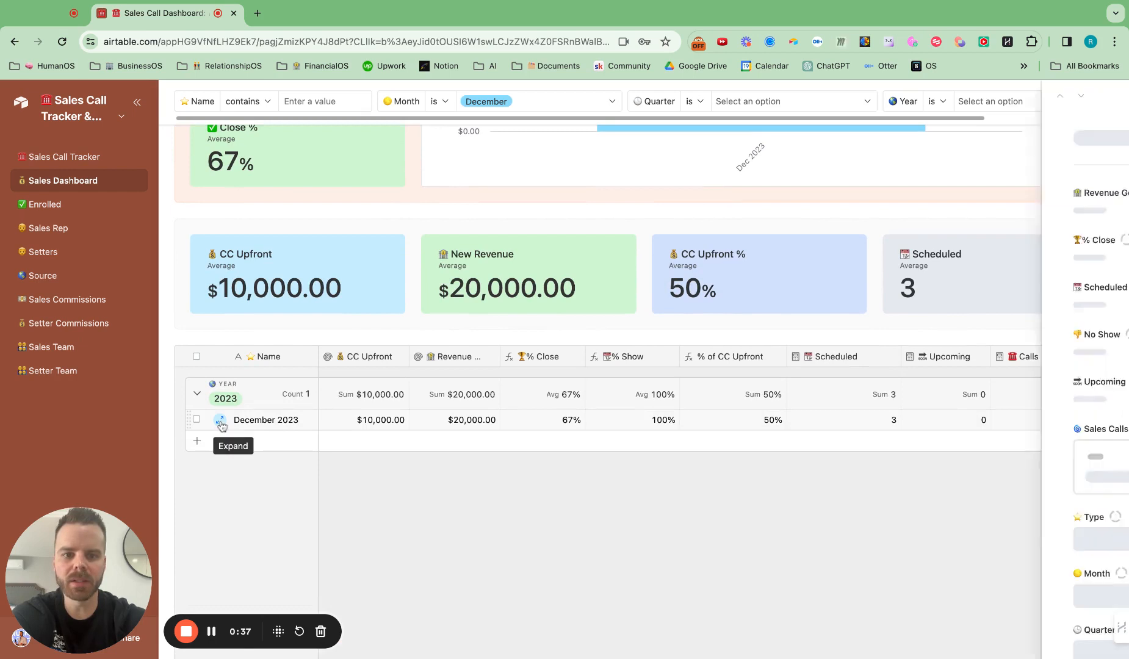
pyautogui.click(221, 420)
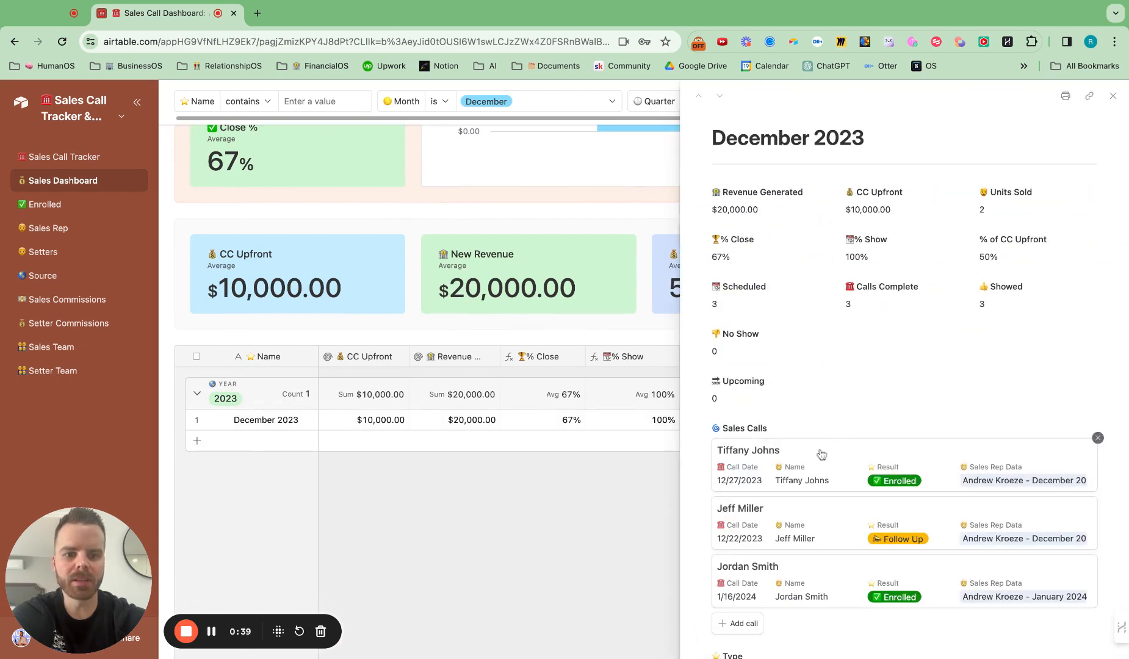
pyautogui.moveTo(852, 498)
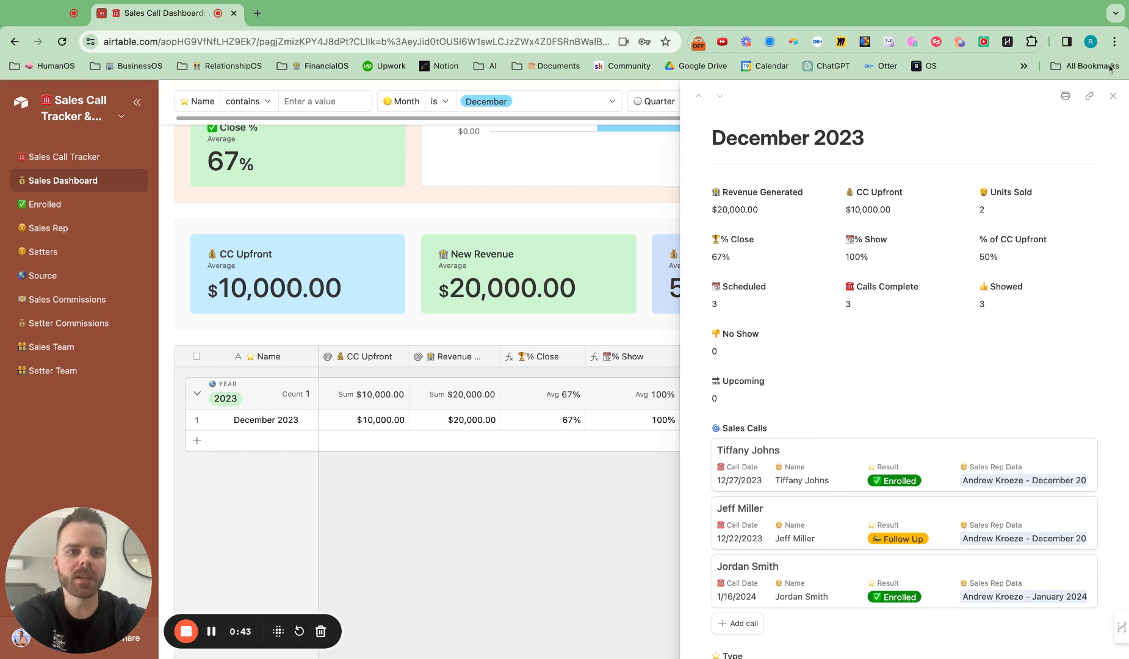
pyautogui.click(1112, 95)
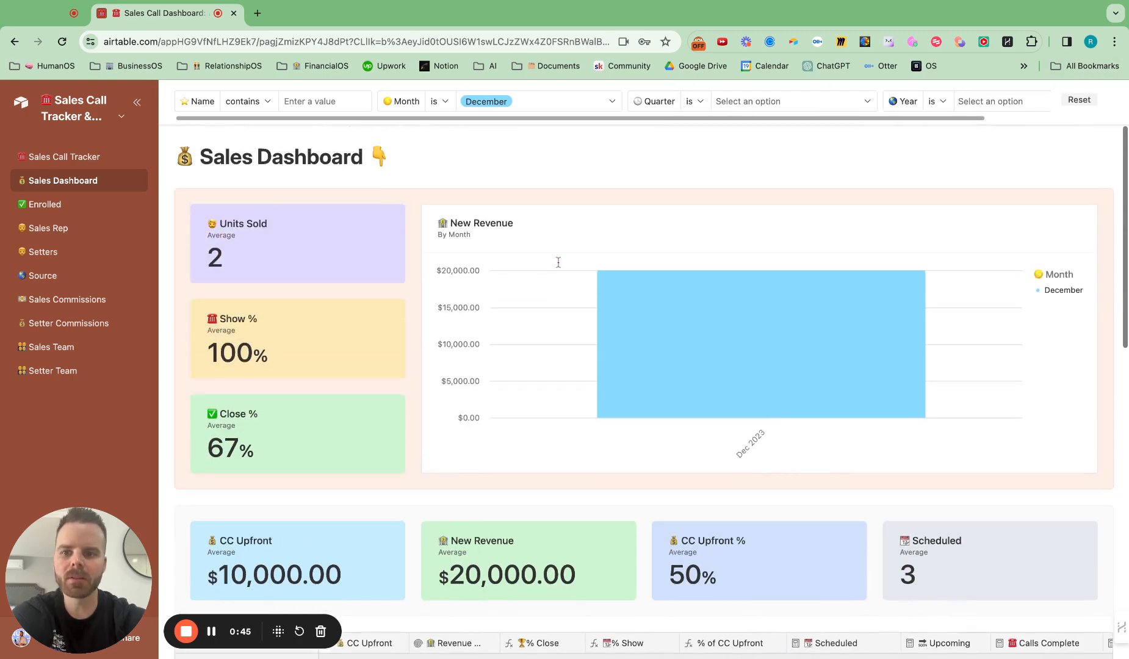
pyautogui.click(536, 101)
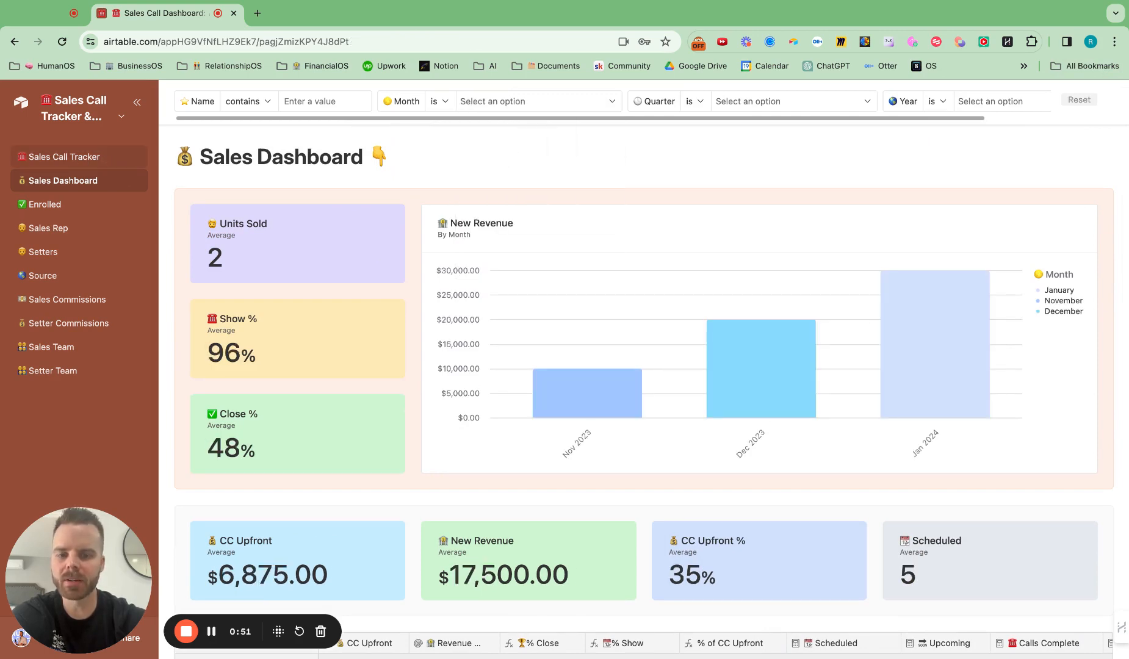
# Step: Show the Sales Call Tracker page and scroll to the call table grouped by result
pyautogui.click(65, 156)
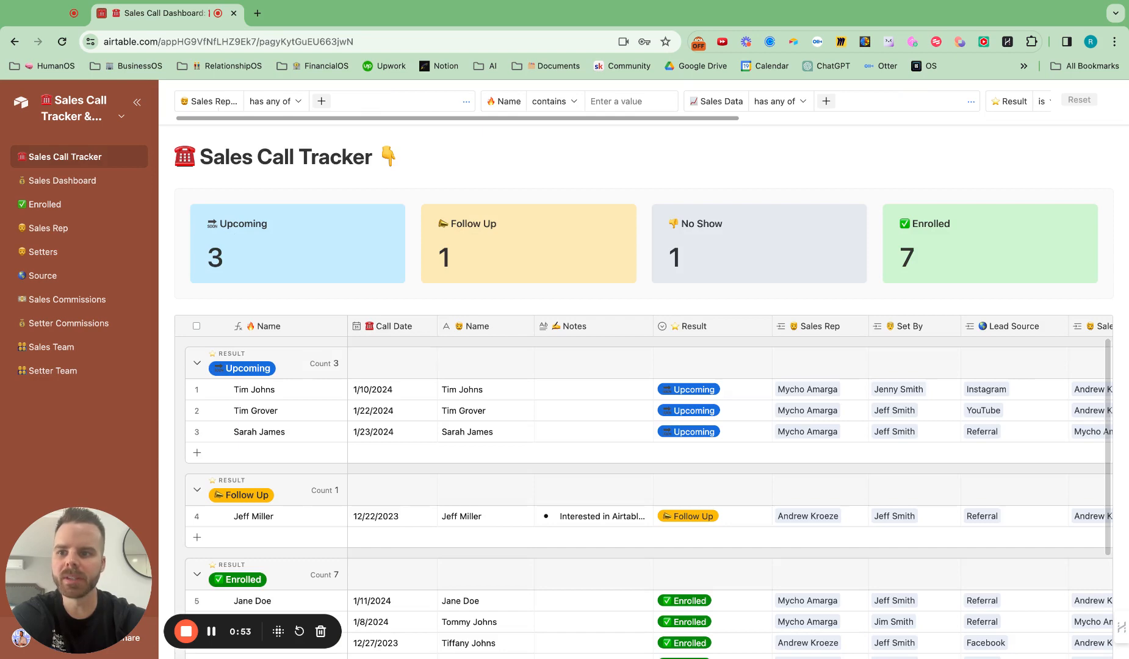
pyautogui.moveTo(414, 194)
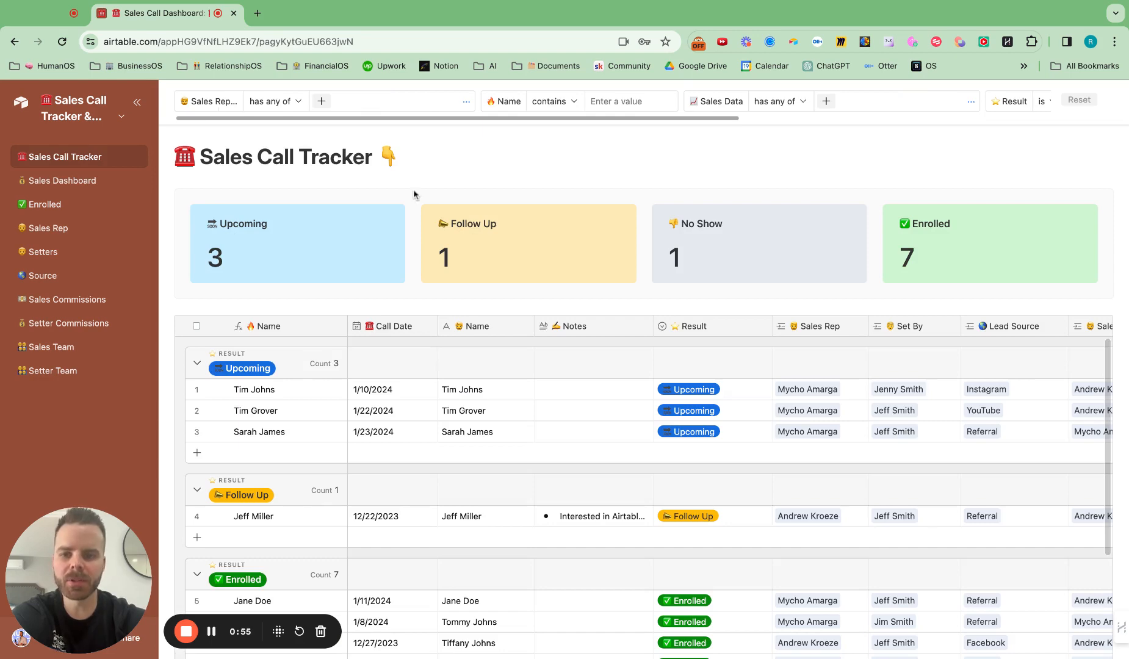
pyautogui.scroll(-3)
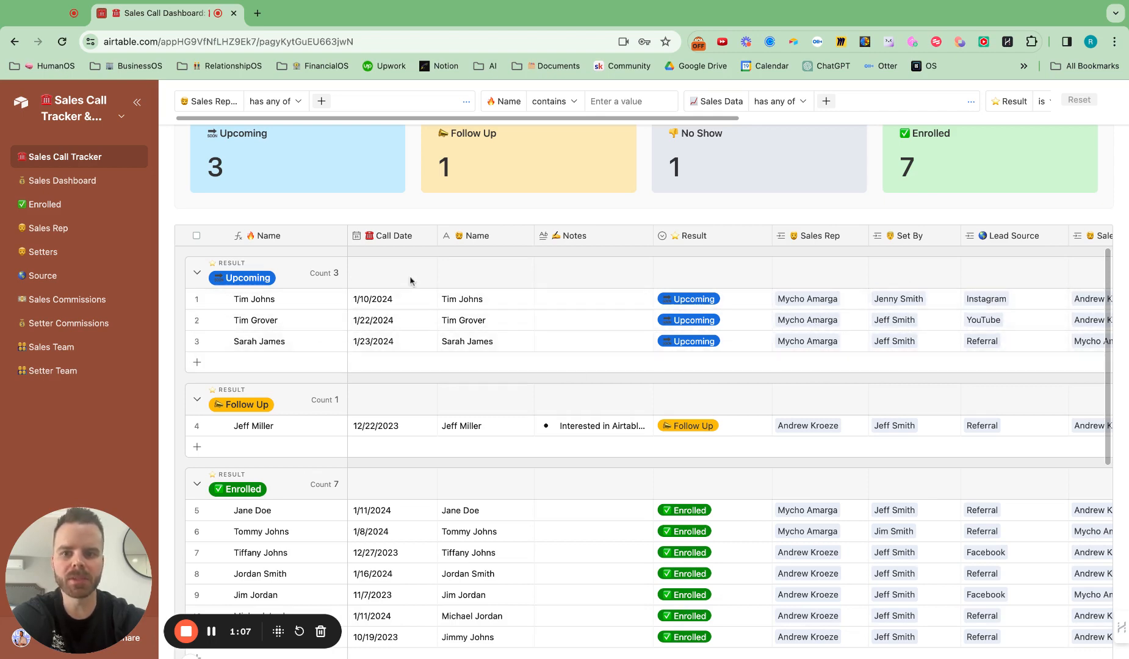
pyautogui.hscroll(3)
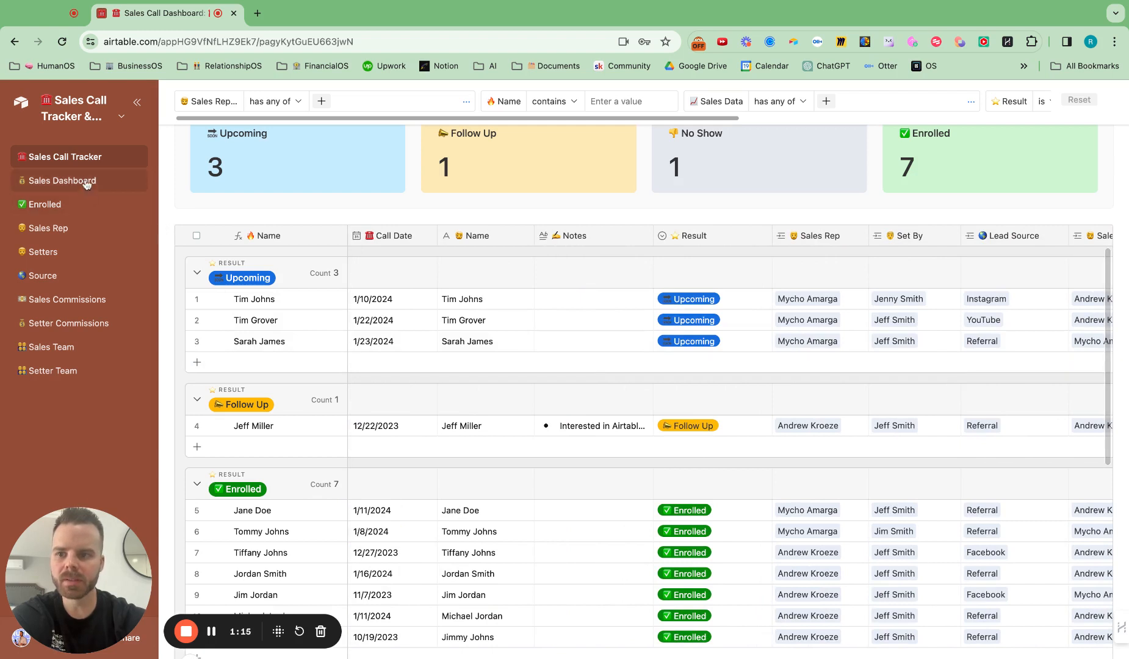
pyautogui.click(196, 362)
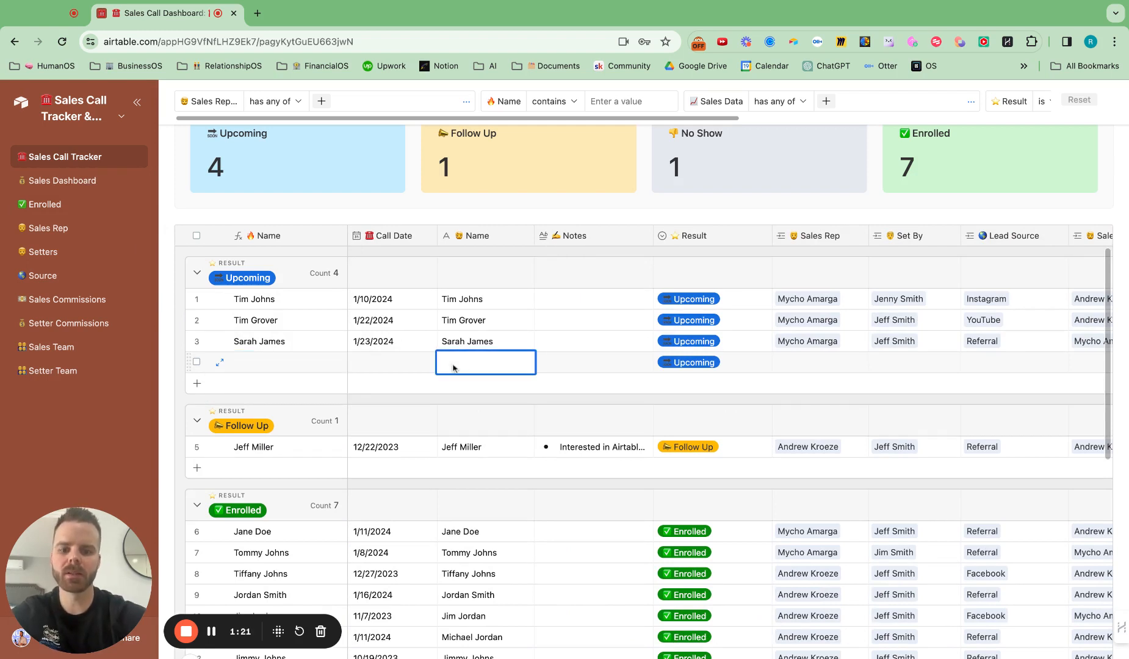
pyautogui.write('Jeff Walke')
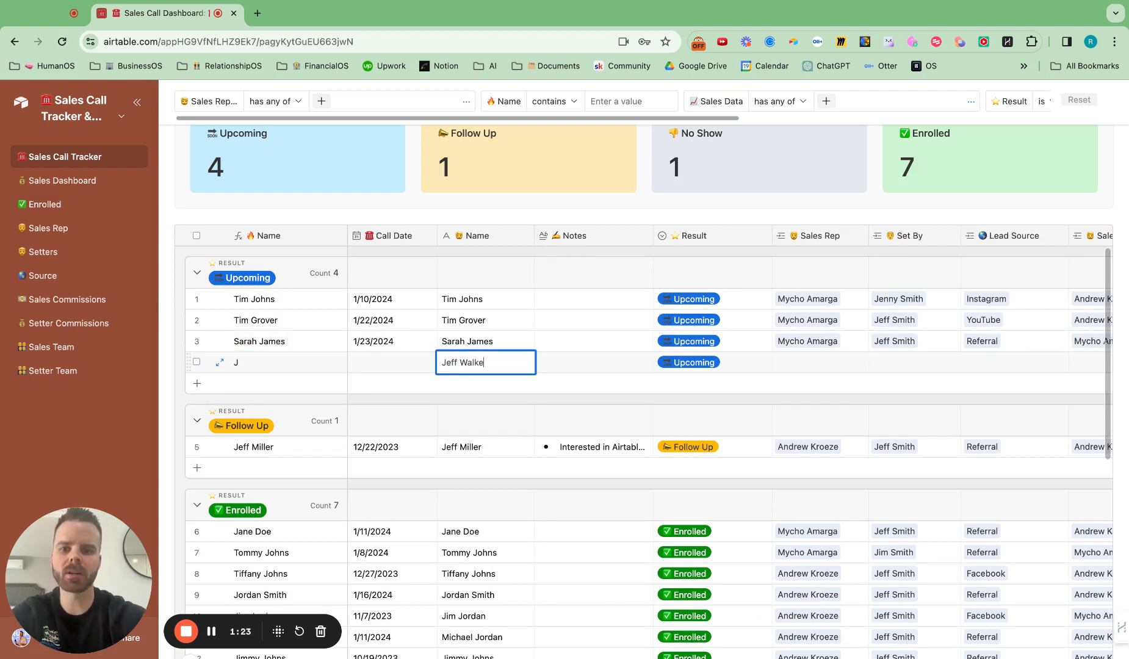
pyautogui.click(393, 362)
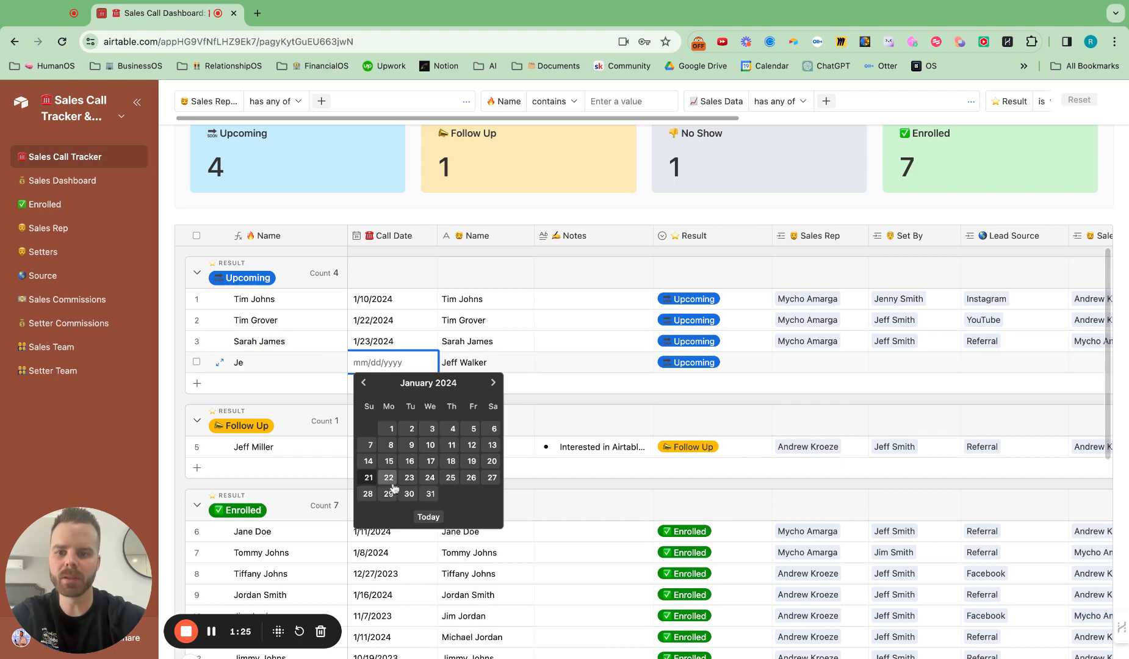
pyautogui.click(451, 477)
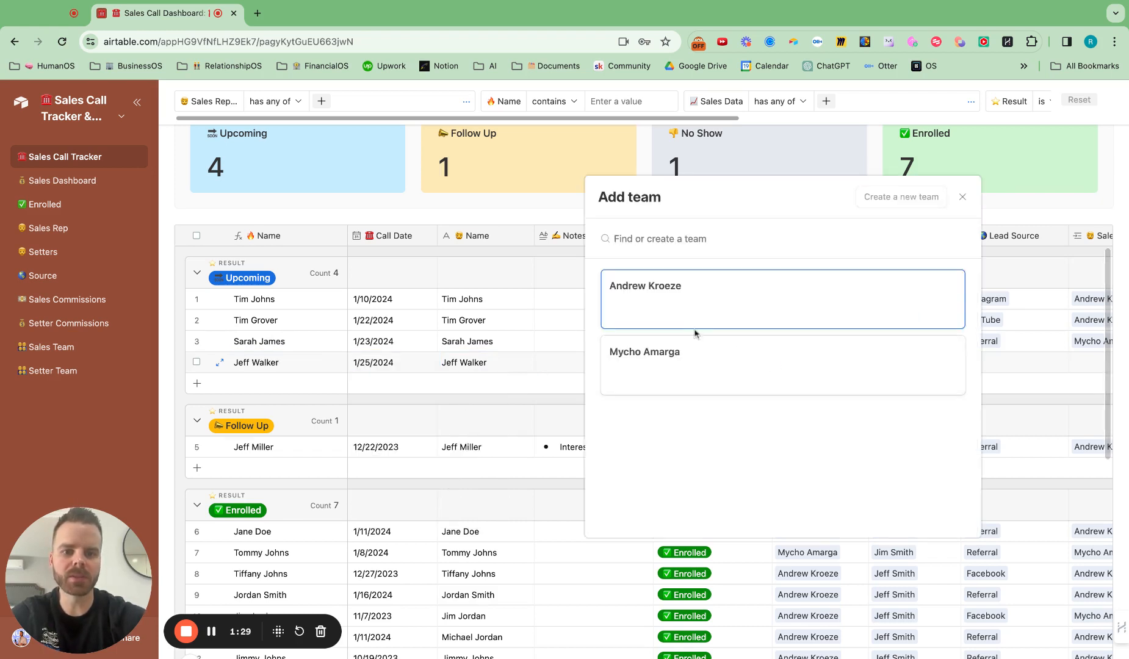
pyautogui.click(962, 196)
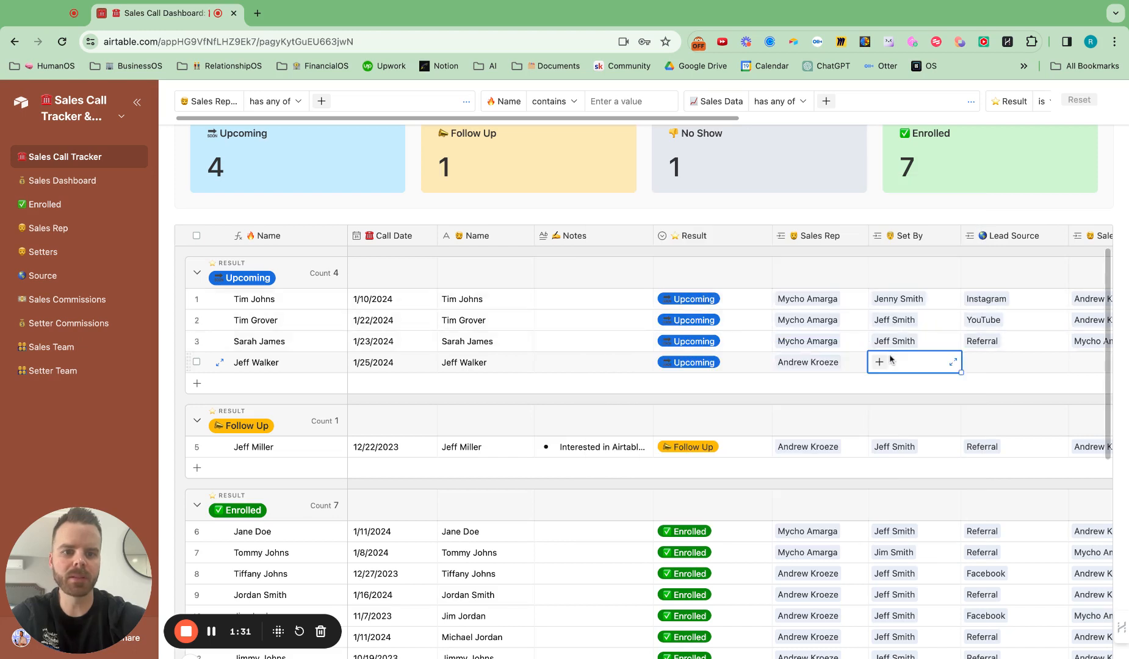
pyautogui.click(879, 361)
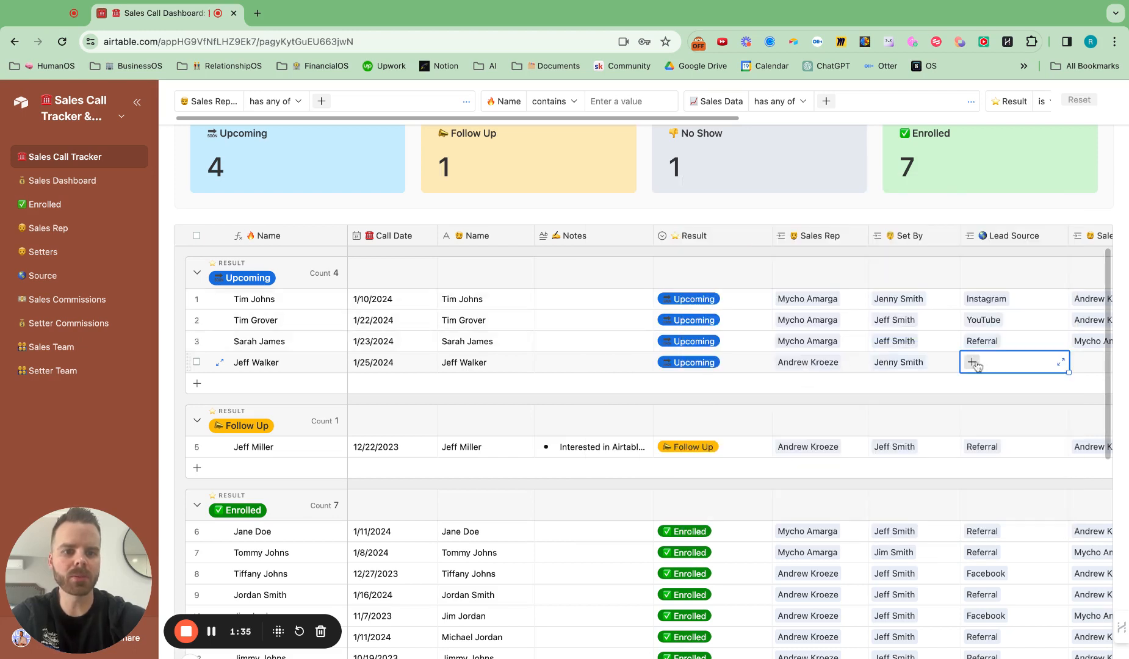
pyautogui.click(974, 362)
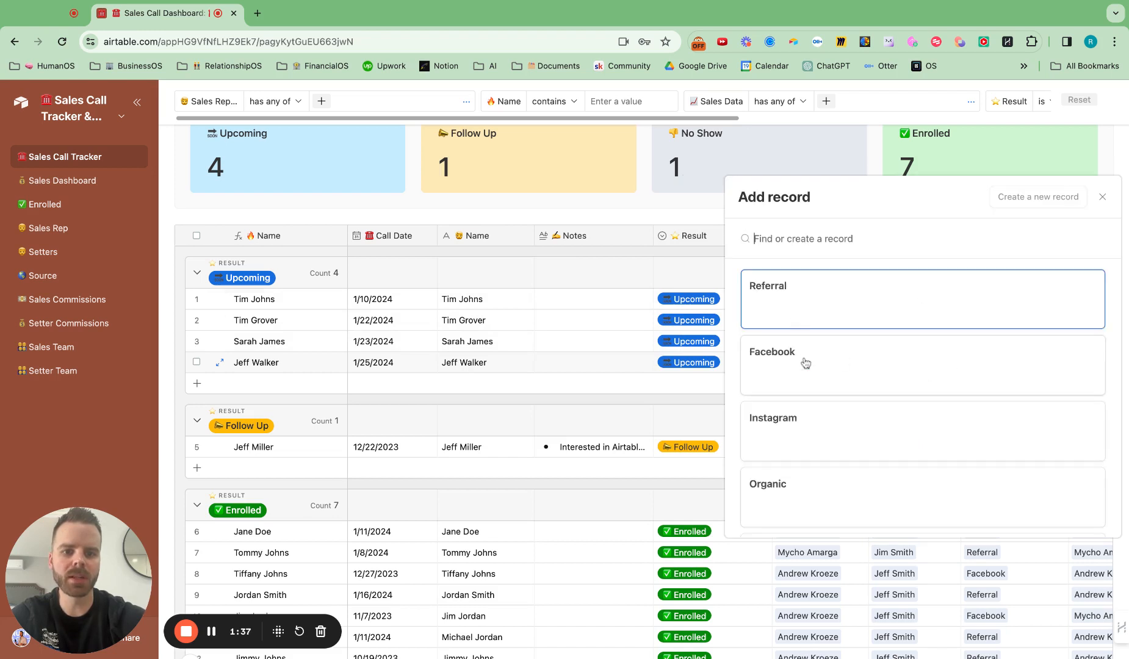
pyautogui.click(771, 352)
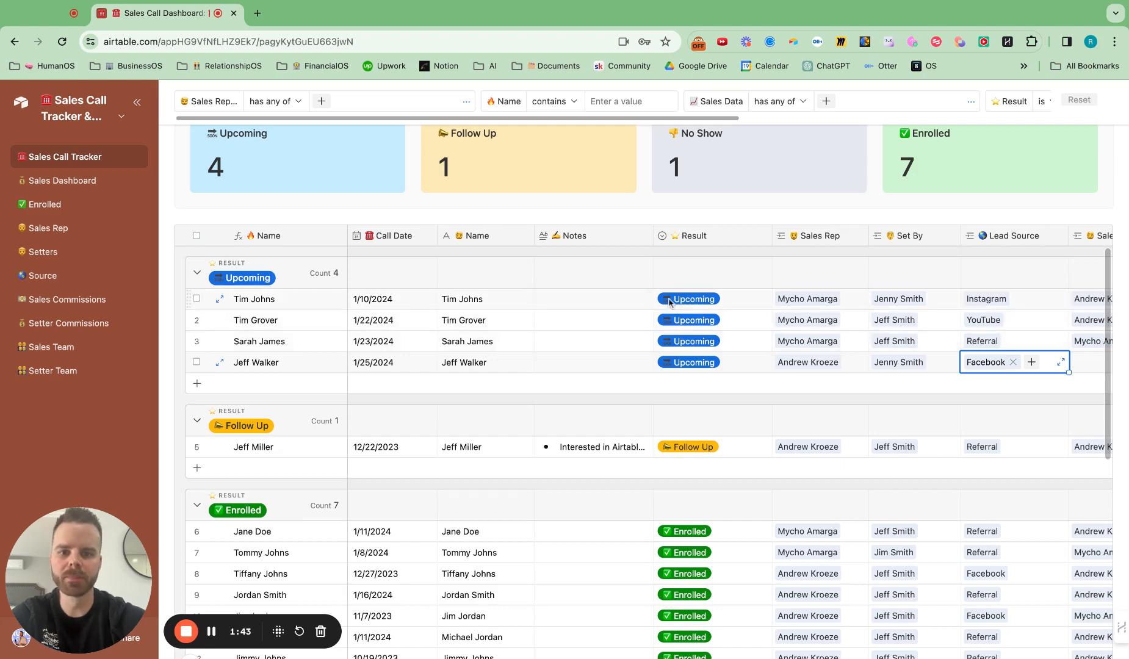
pyautogui.click(688, 361)
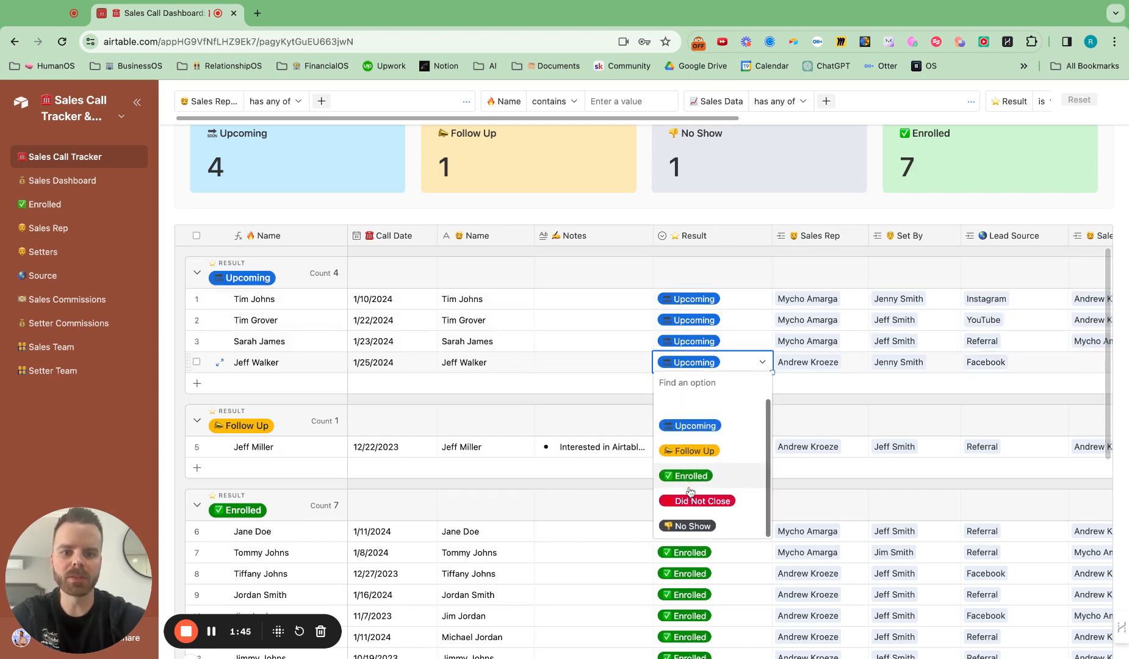
pyautogui.moveTo(691, 525)
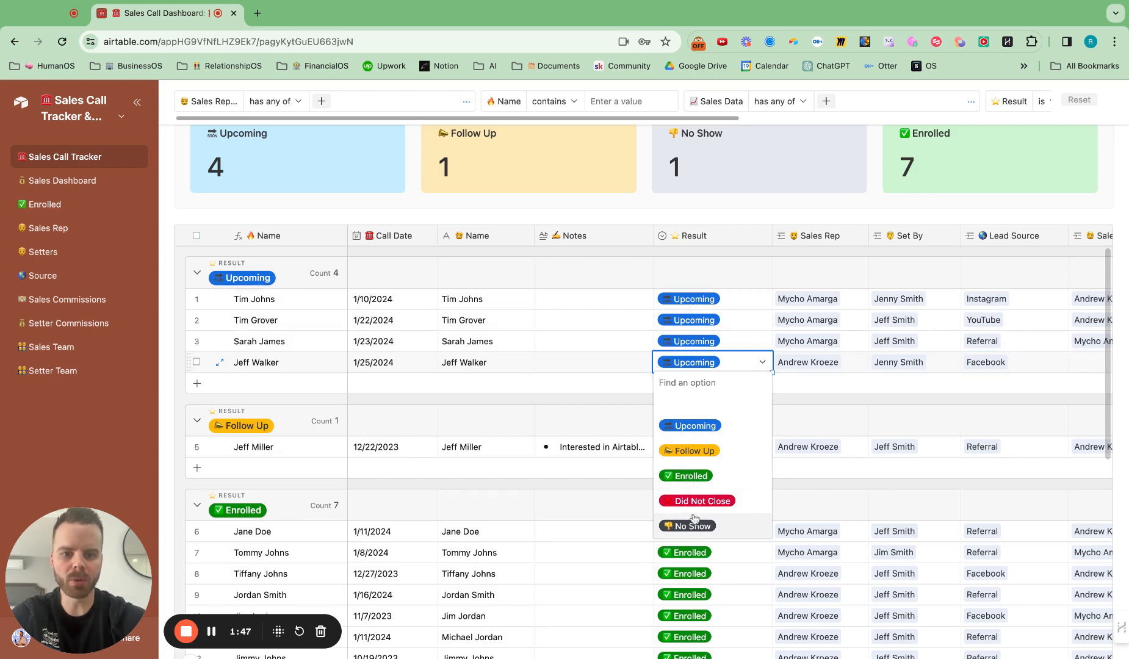
pyautogui.moveTo(835, 403)
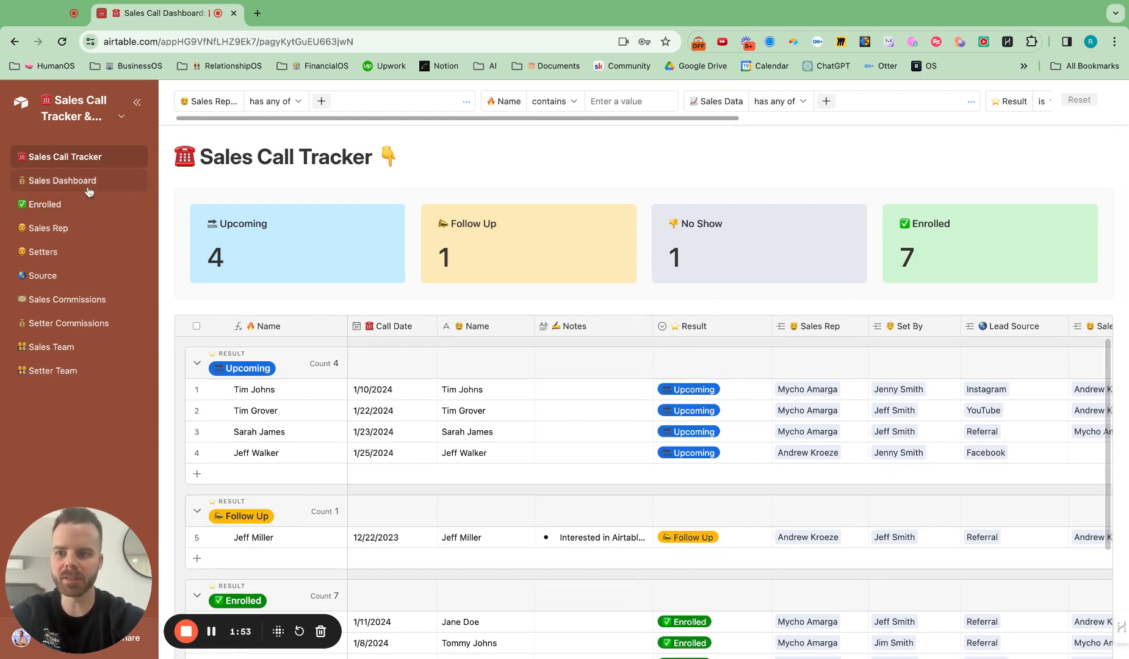
pyautogui.scroll(-3)
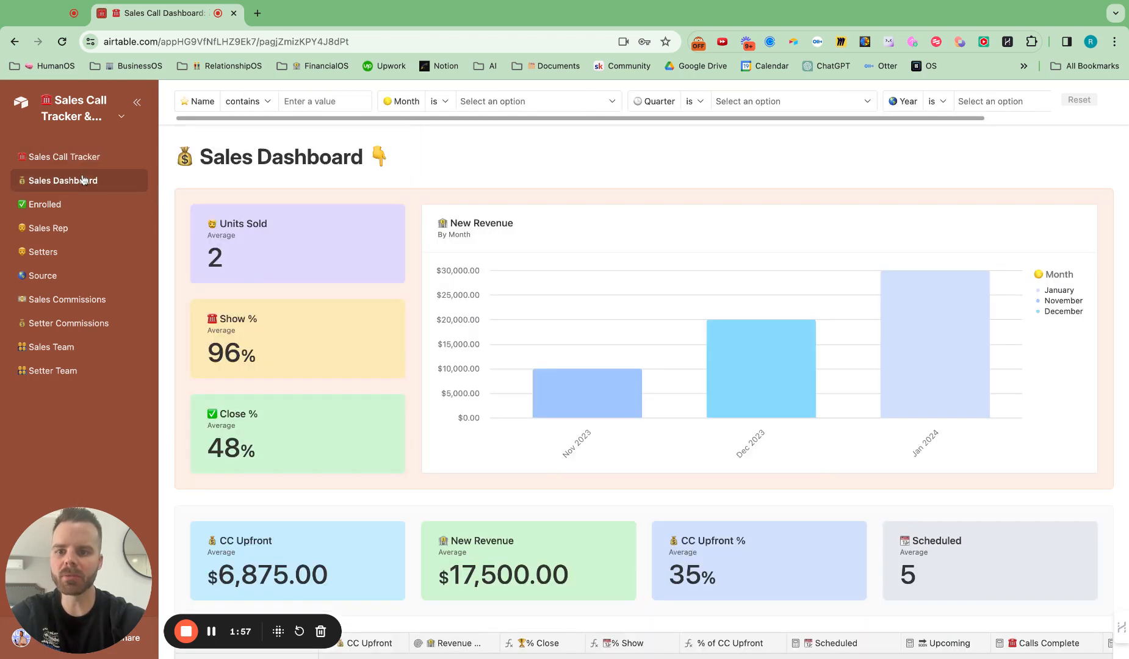
pyautogui.click(47, 204)
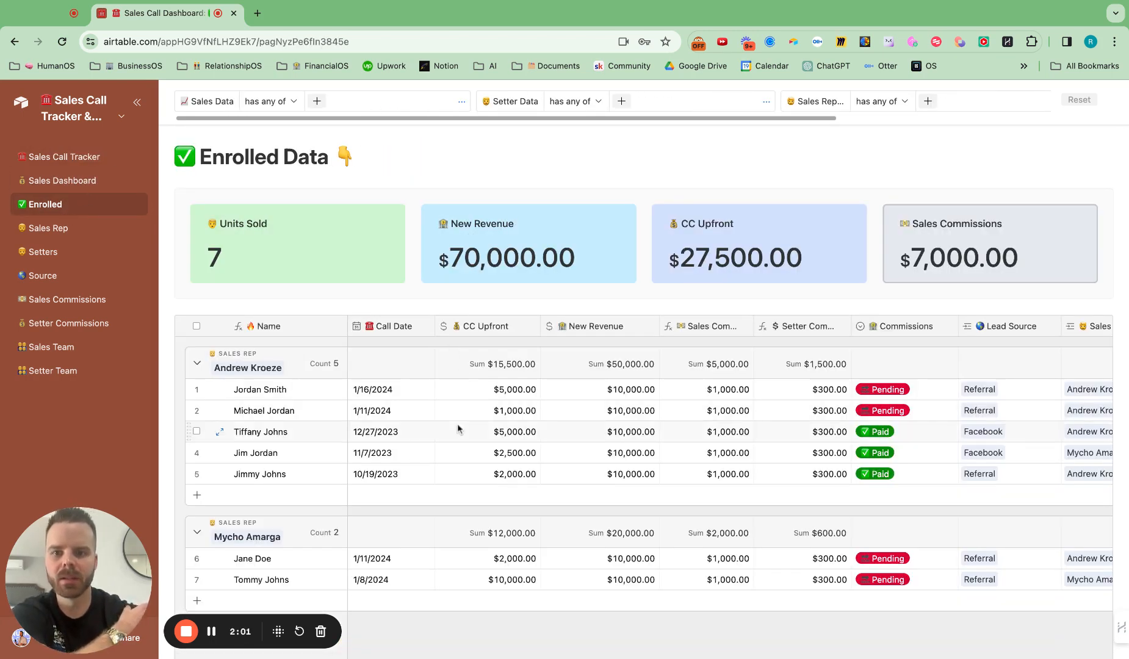
pyautogui.moveTo(730, 520)
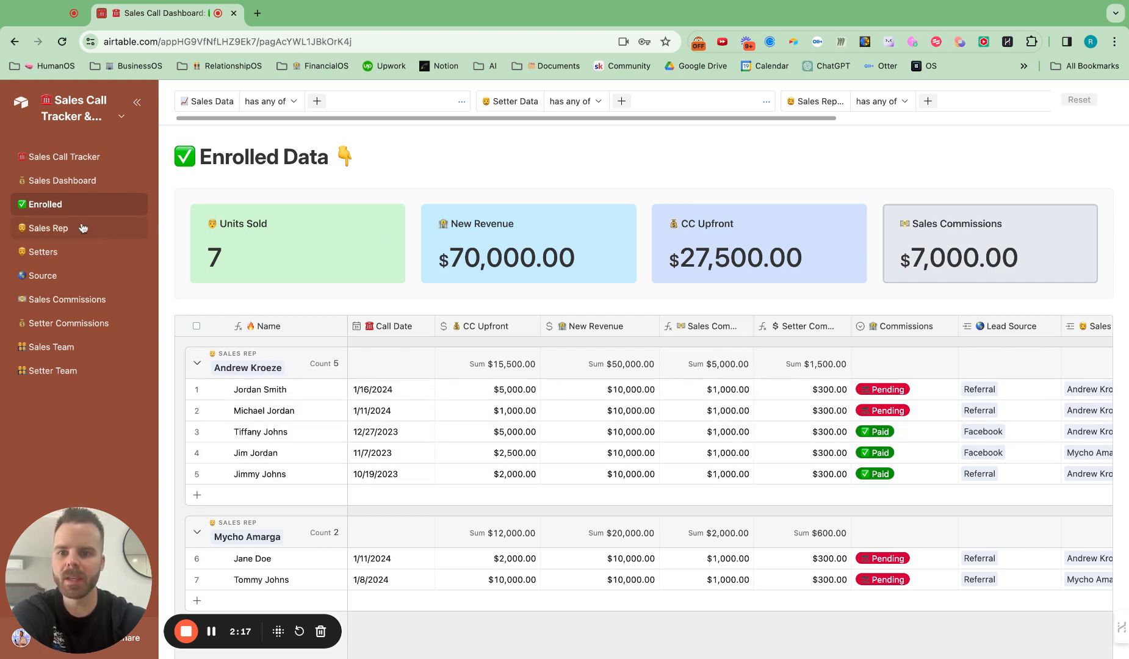
pyautogui.click(49, 227)
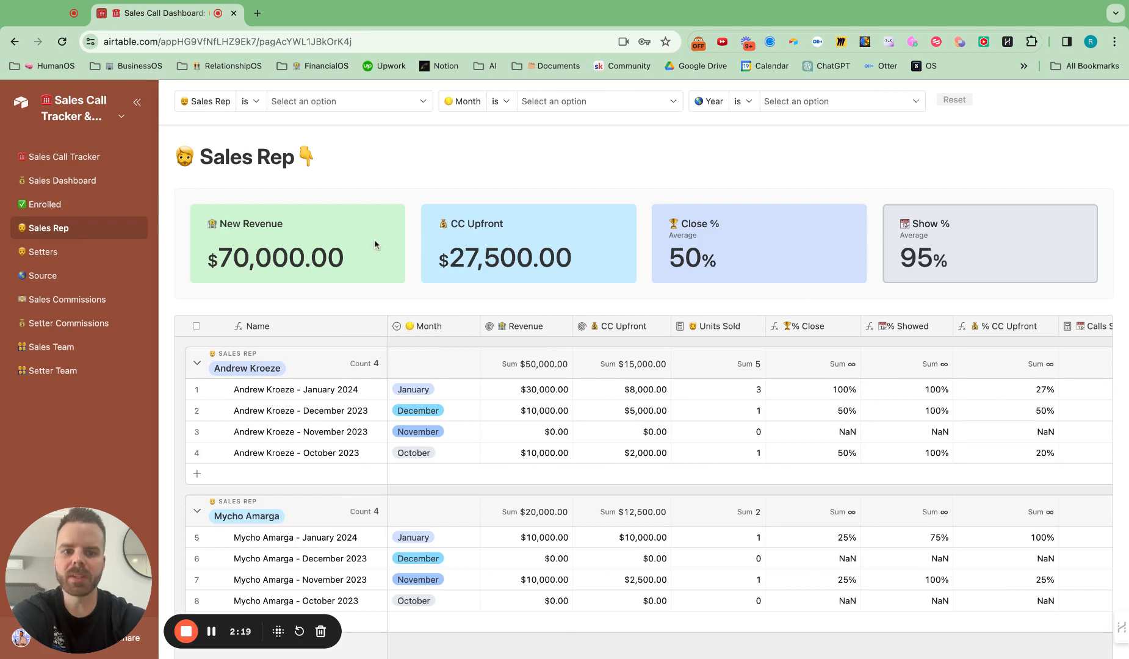
pyautogui.moveTo(418, 230)
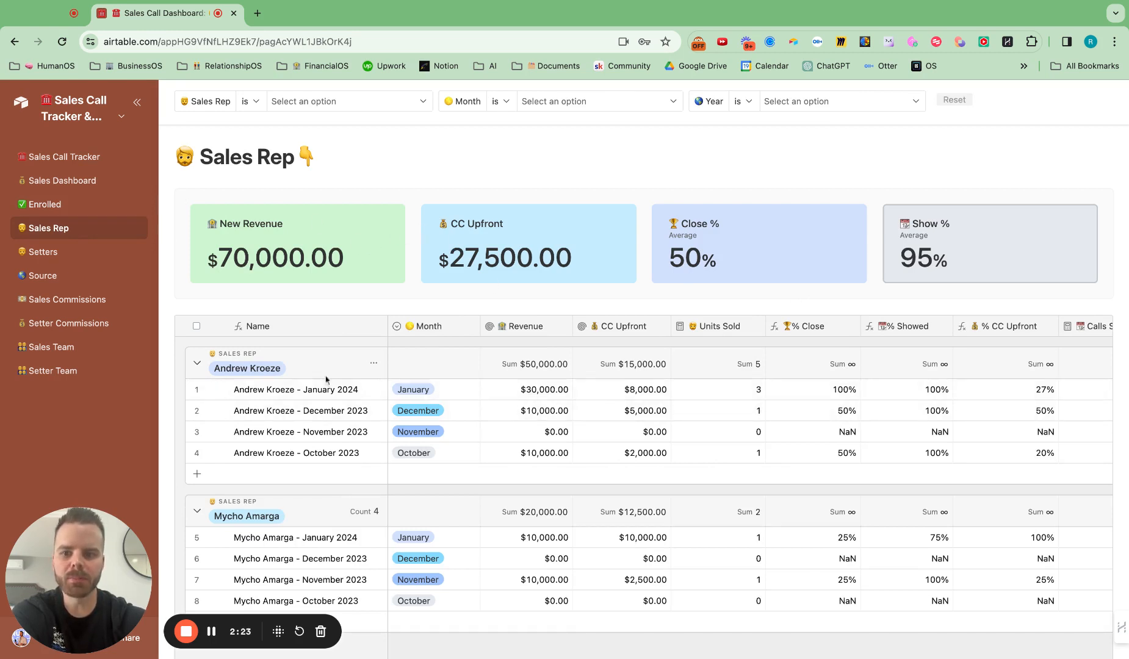
pyautogui.click(294, 389)
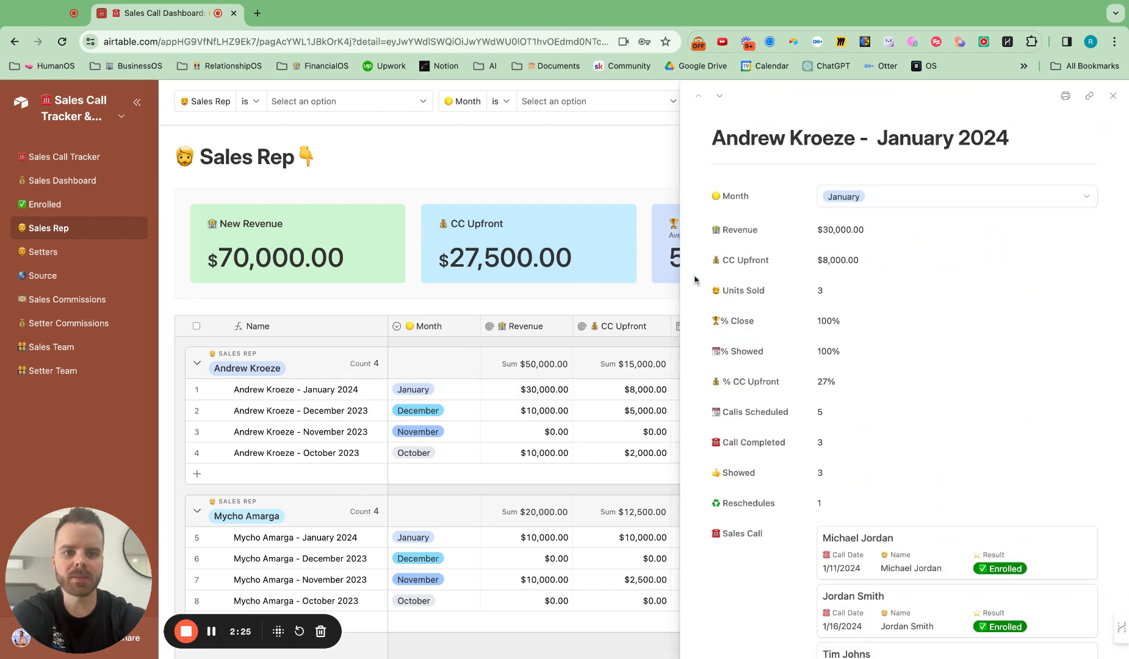
pyautogui.scroll(-3)
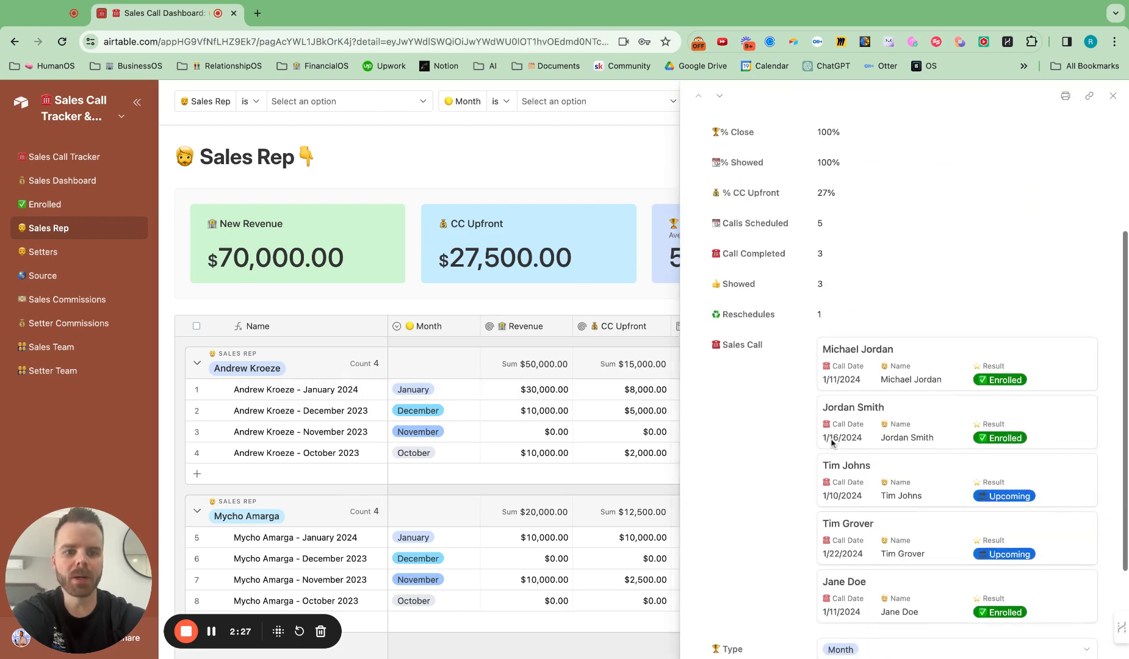
pyautogui.scroll(-3)
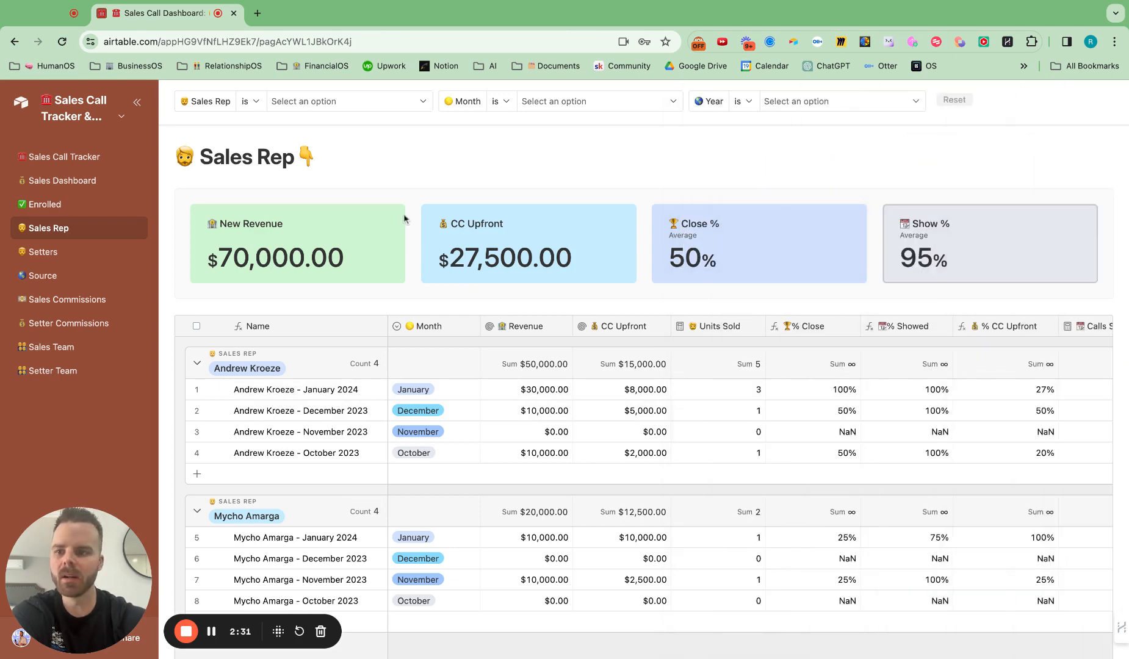
pyautogui.click(42, 251)
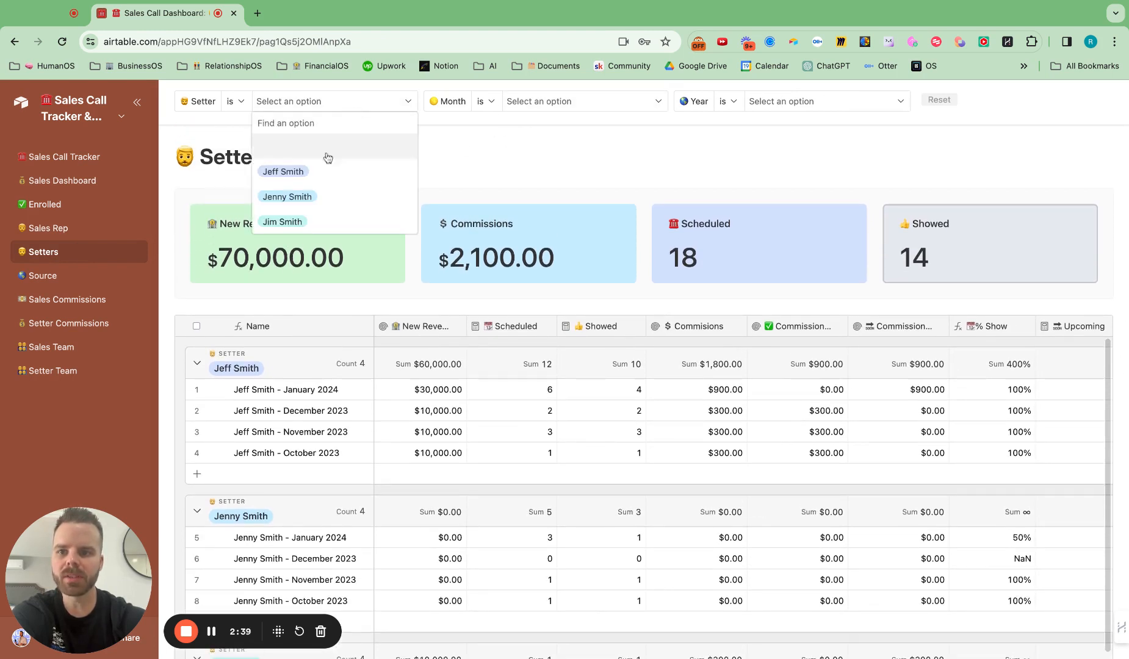
pyautogui.click(282, 171)
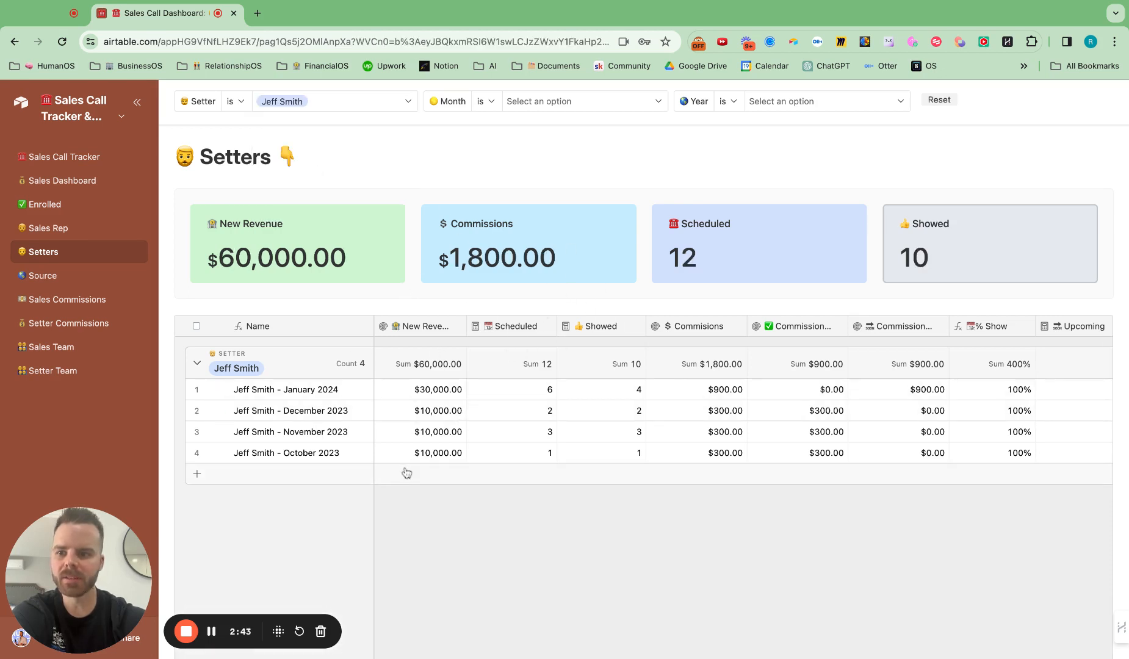
# Step: Show the Source dashboard with enrollment and call charts per lead source
pyautogui.click(43, 276)
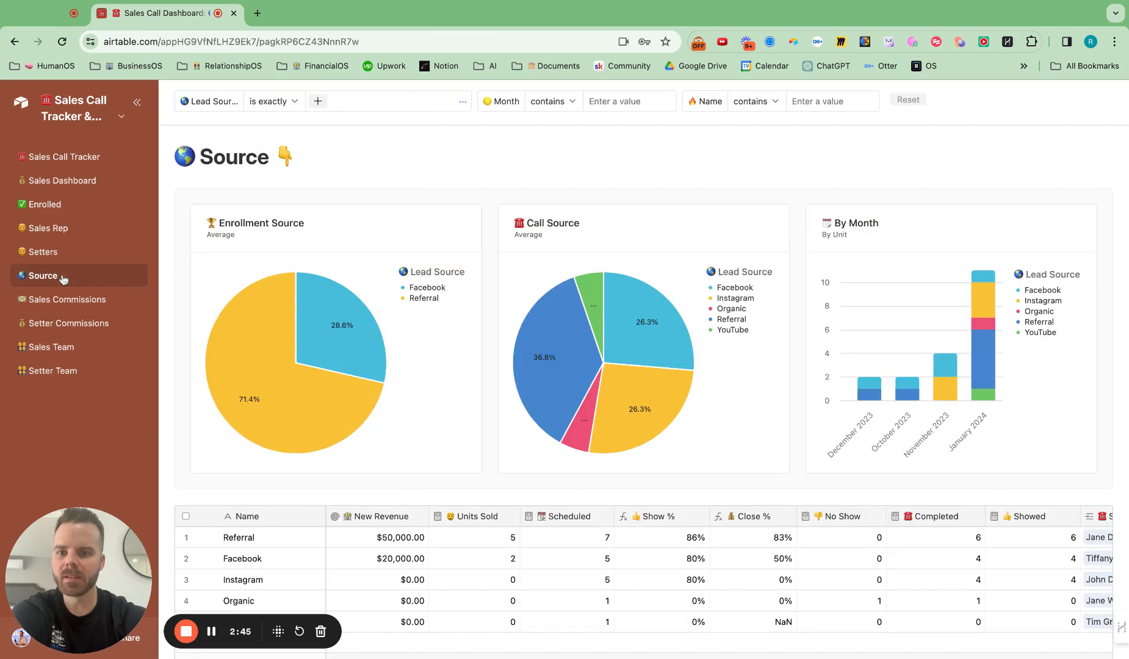
pyautogui.moveTo(251, 374)
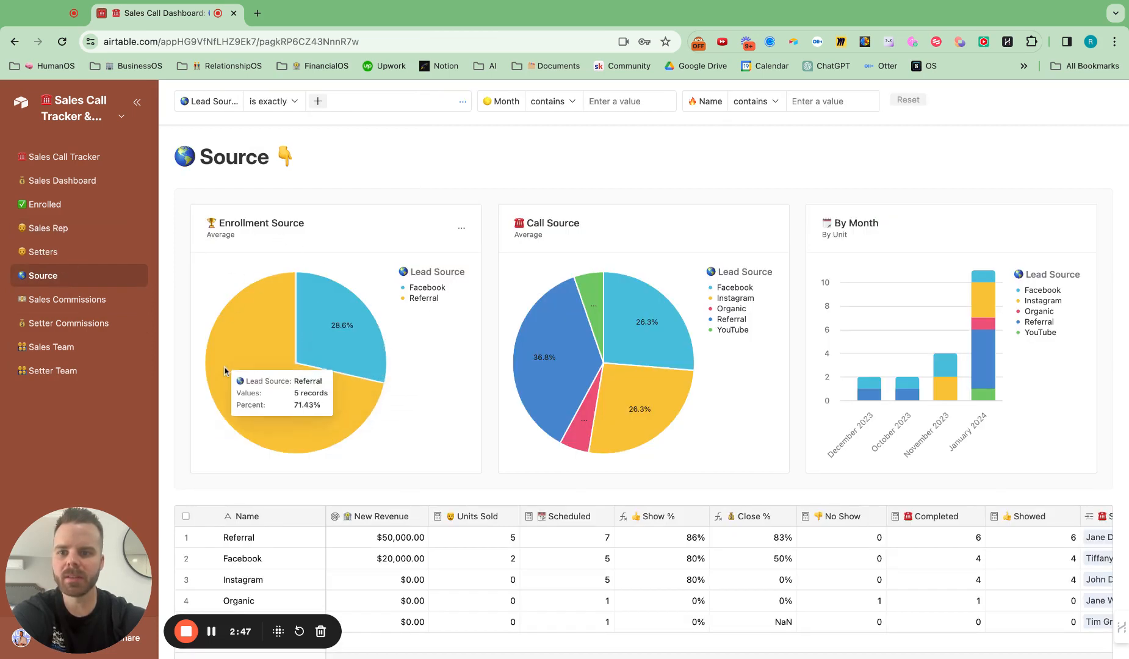
pyautogui.moveTo(330, 322)
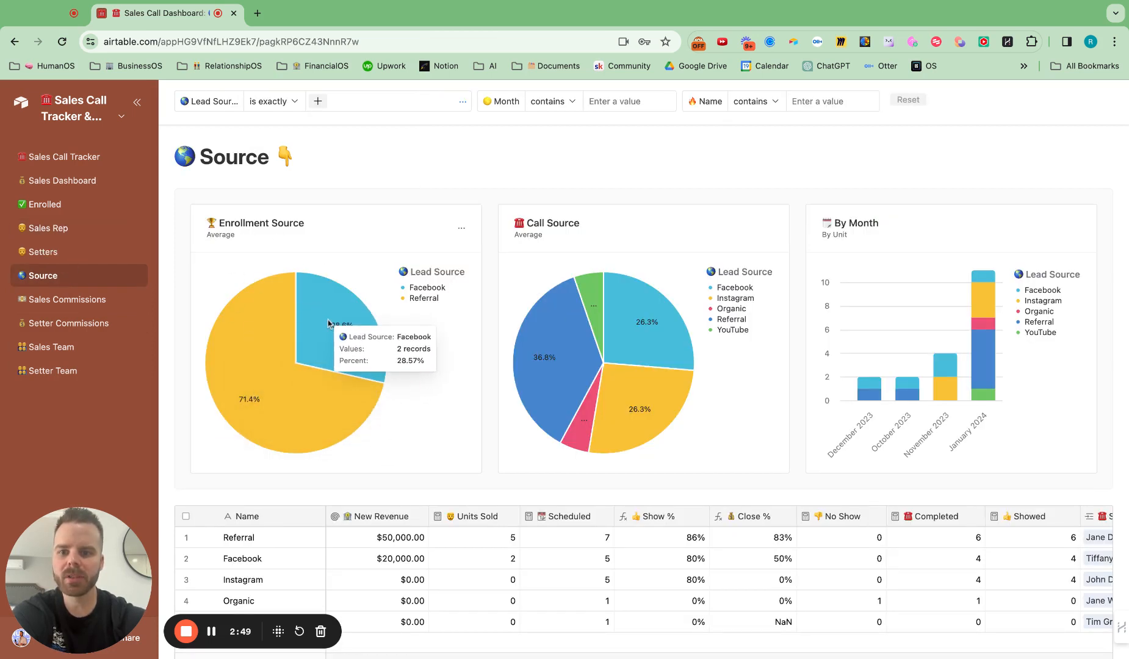
pyautogui.moveTo(259, 356)
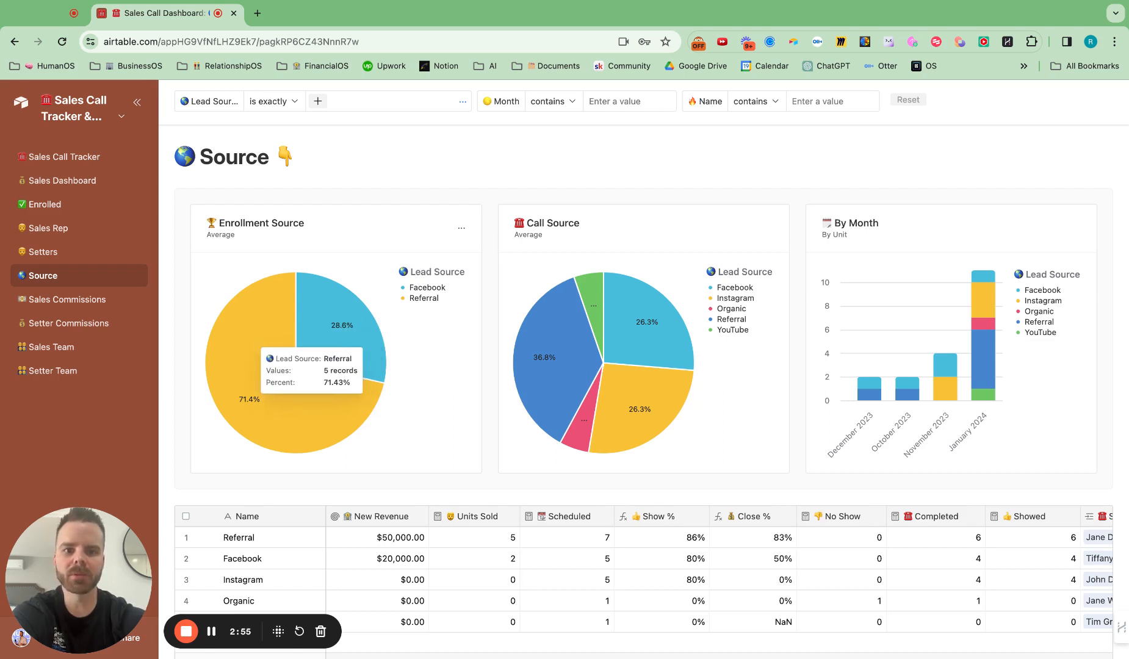
pyautogui.moveTo(569, 338)
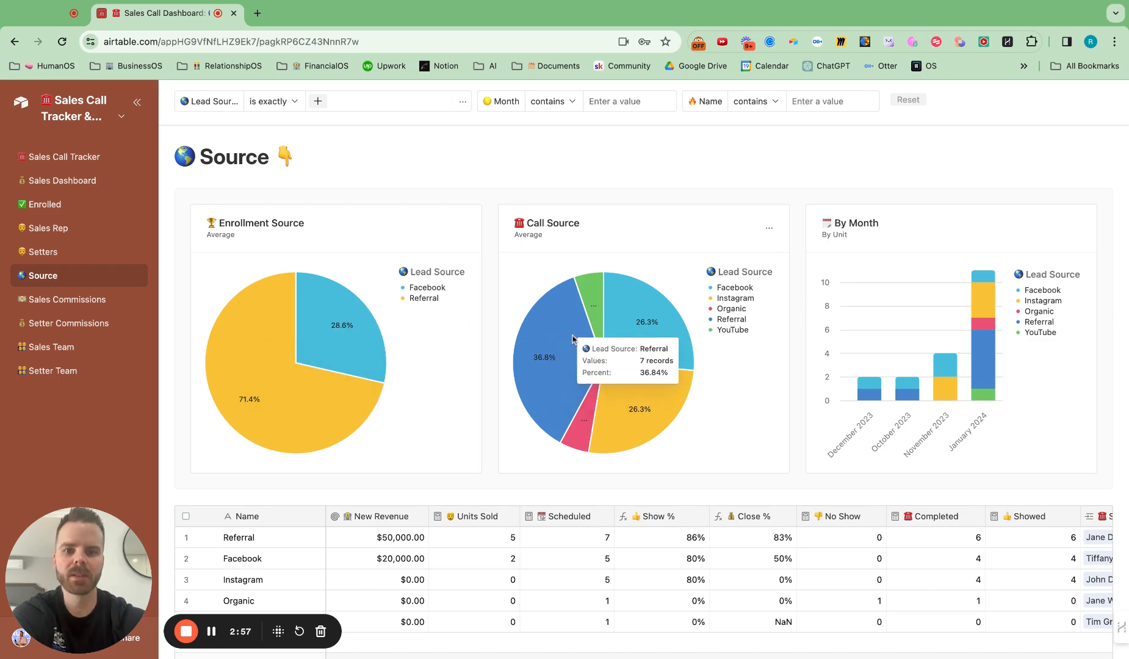
pyautogui.moveTo(606, 417)
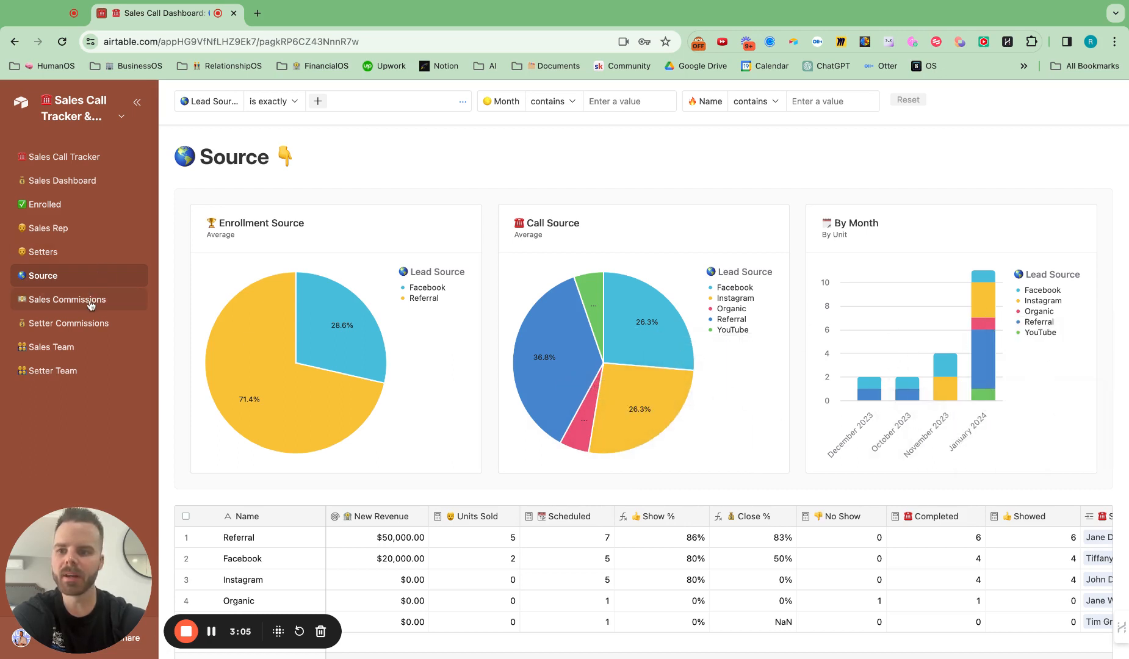
# Step: Scroll through the Sales Commissions dashboard, then move on to the Sales Team roster
pyautogui.click(66, 299)
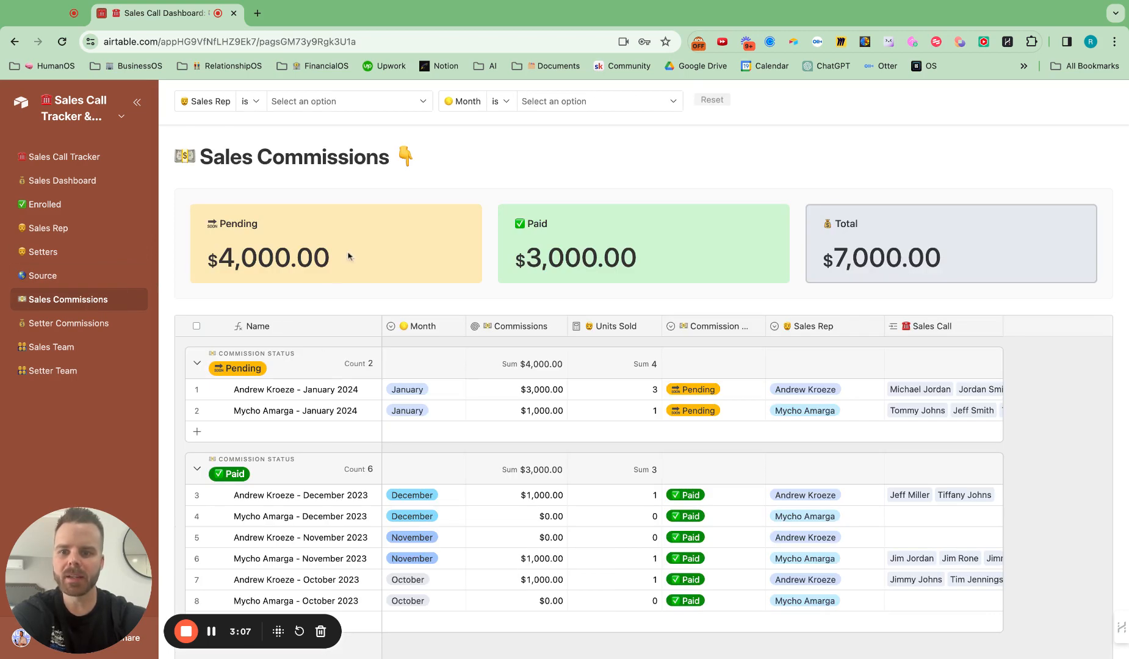
pyautogui.scroll(-3)
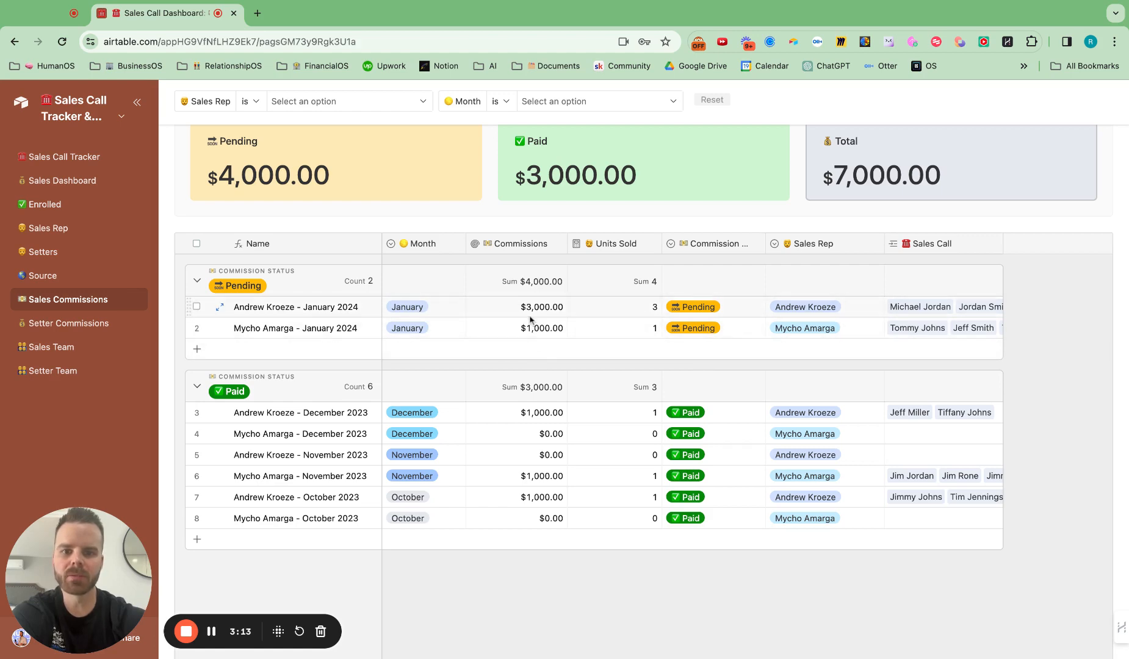
pyautogui.moveTo(533, 321)
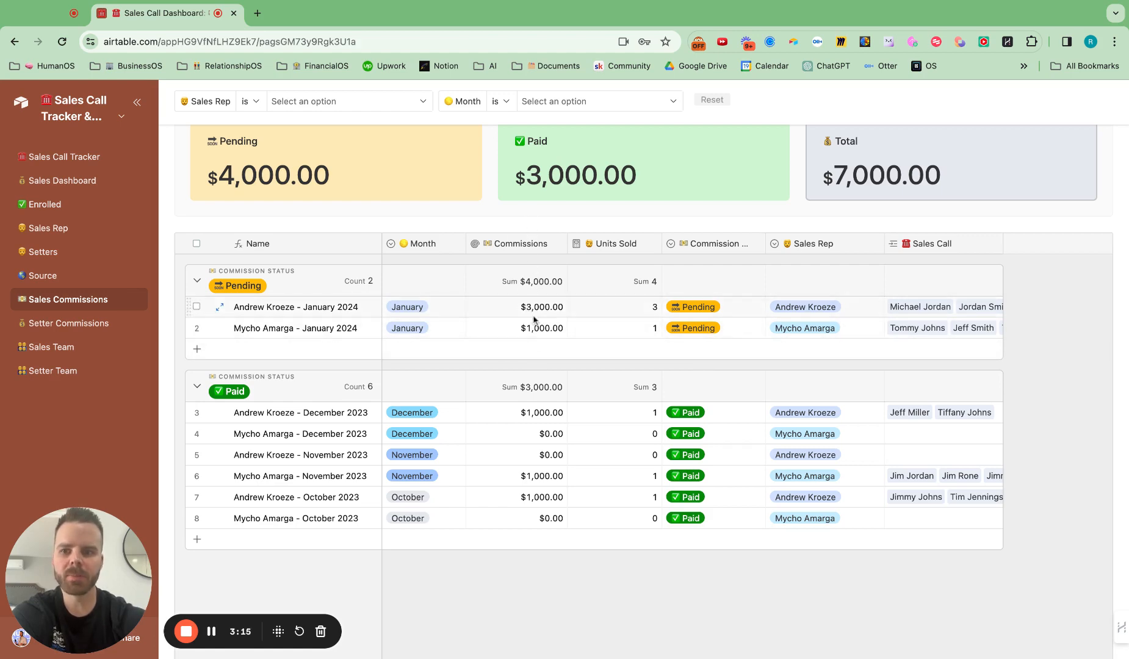
pyautogui.scroll(-3)
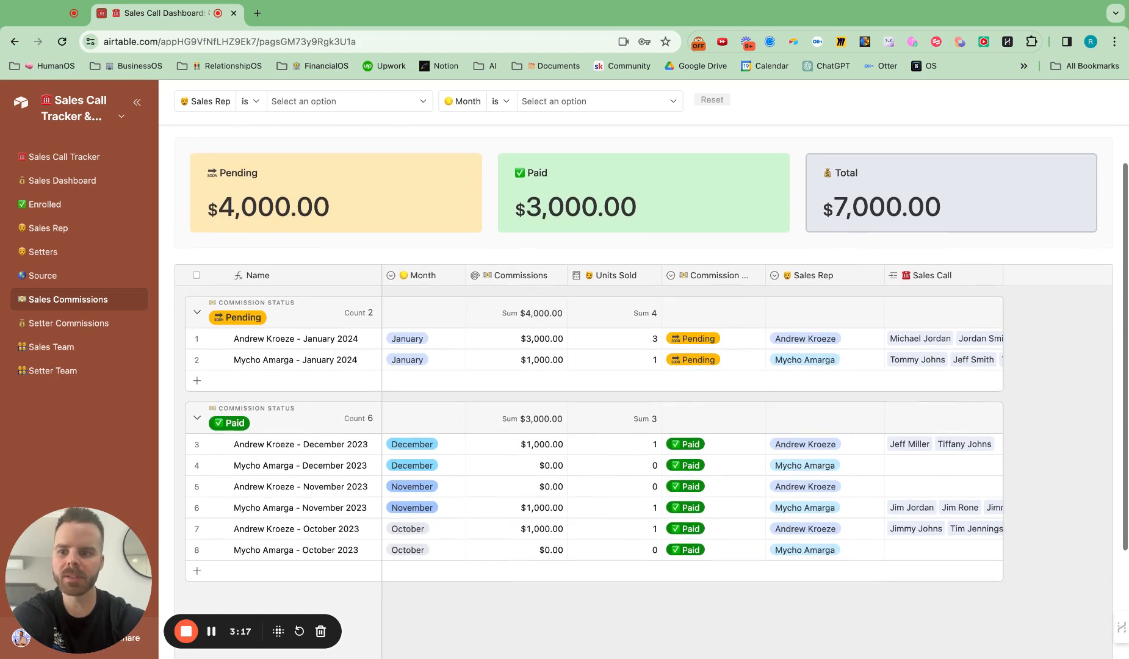
pyautogui.click(50, 346)
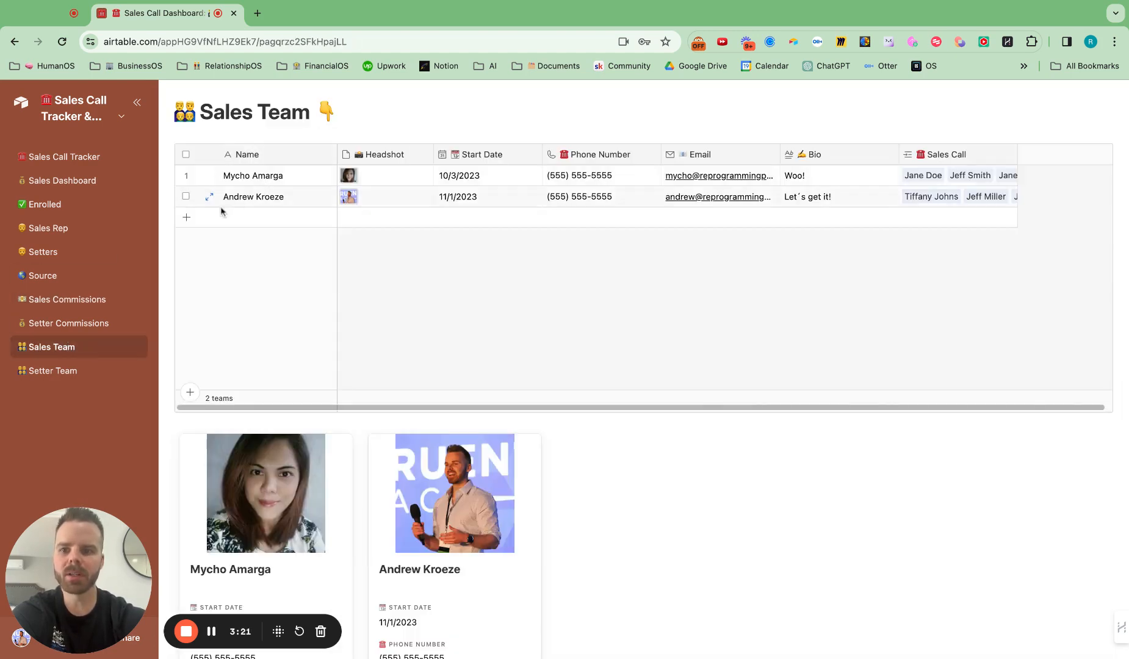
pyautogui.write('Jeff')
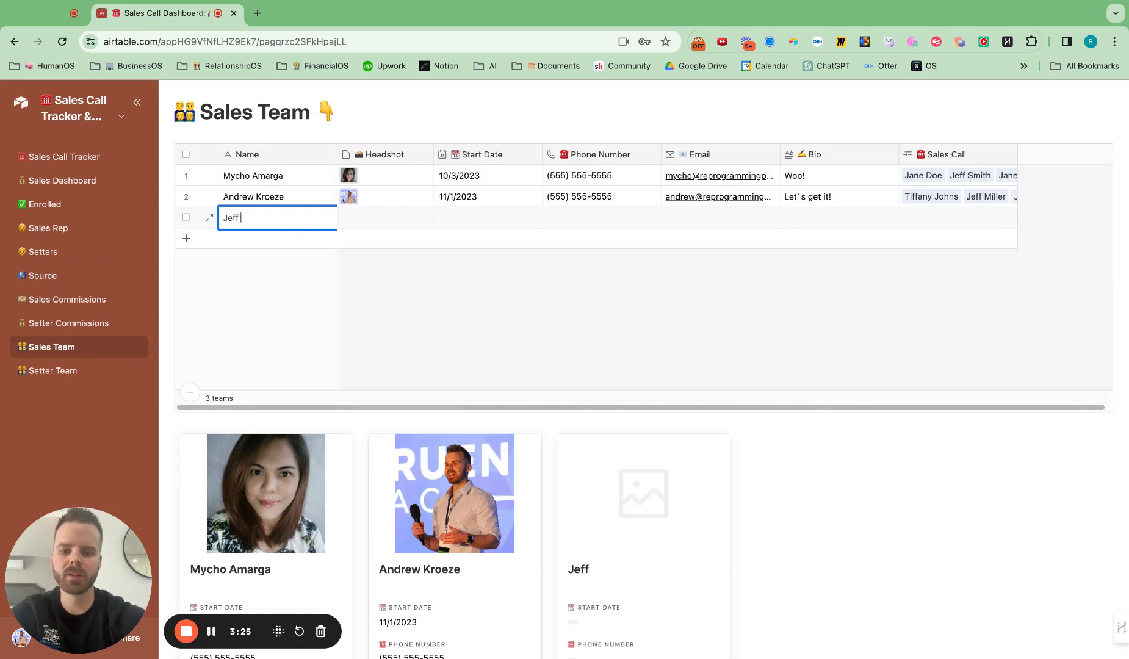
pyautogui.write('N')
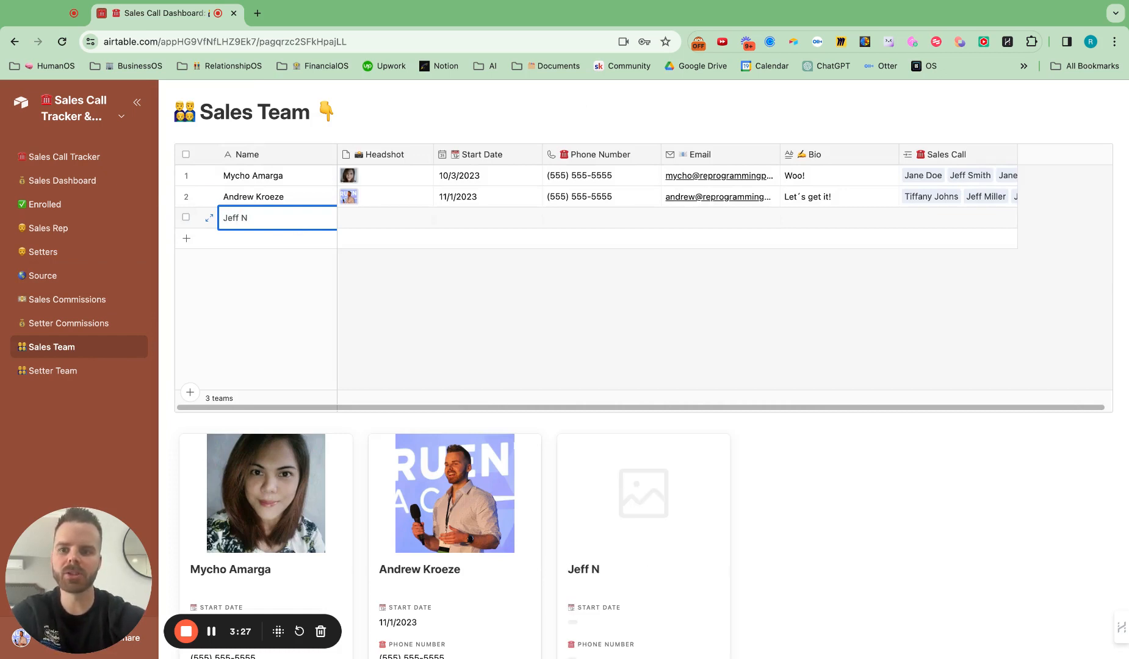
pyautogui.write('ewman')
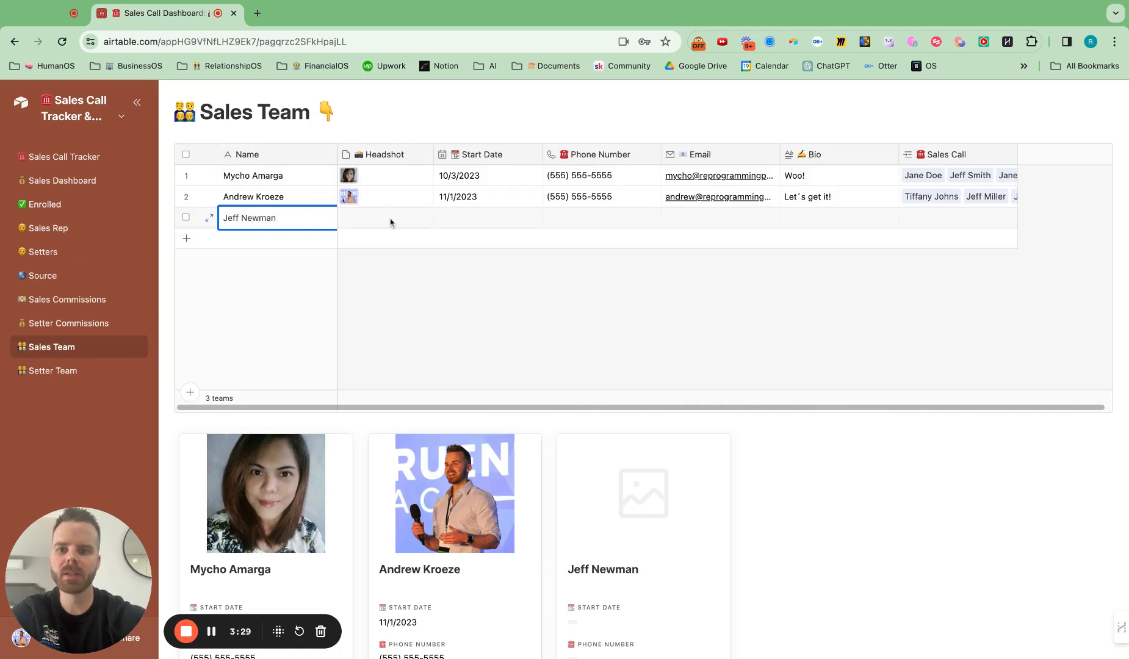
pyautogui.click(385, 217)
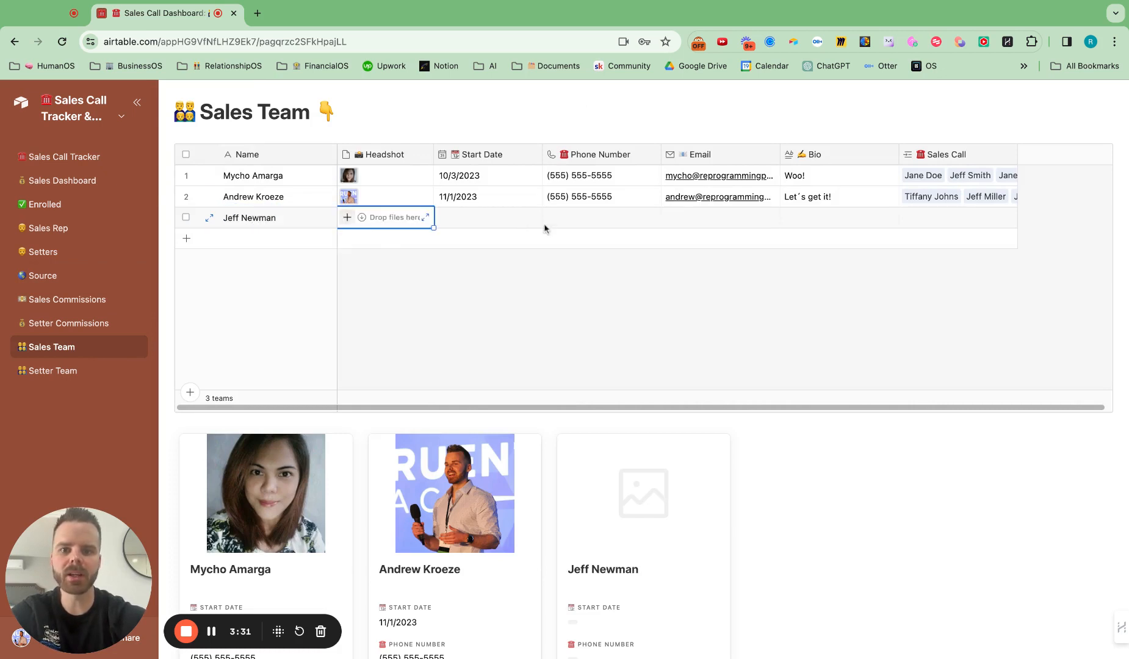